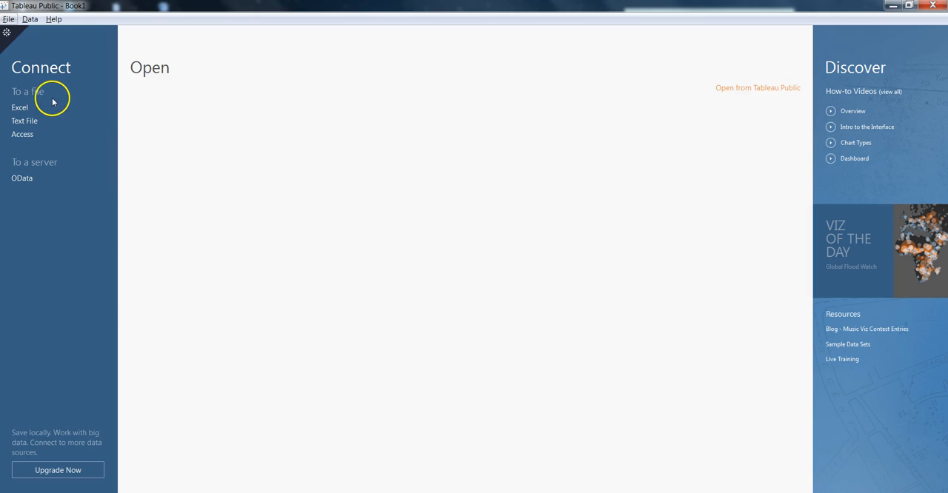
mouse_move(147, 116)
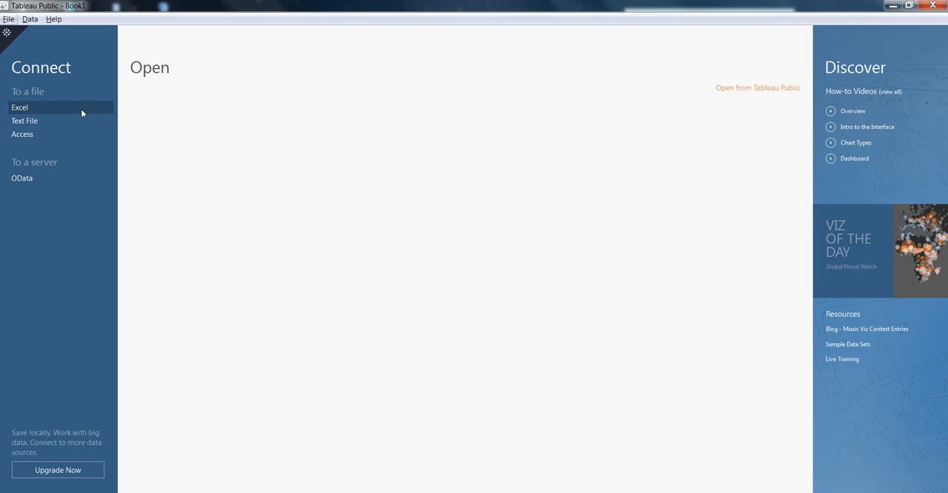
mouse_move(62, 110)
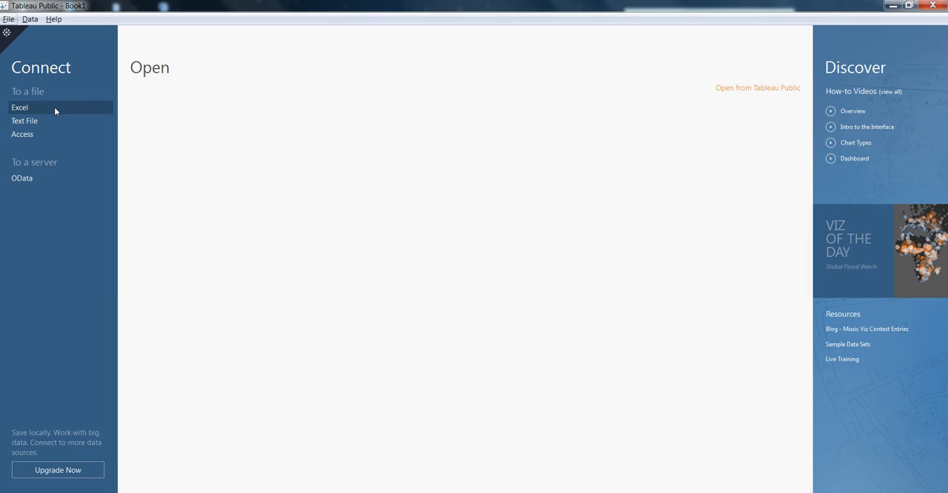
mouse_move(59, 121)
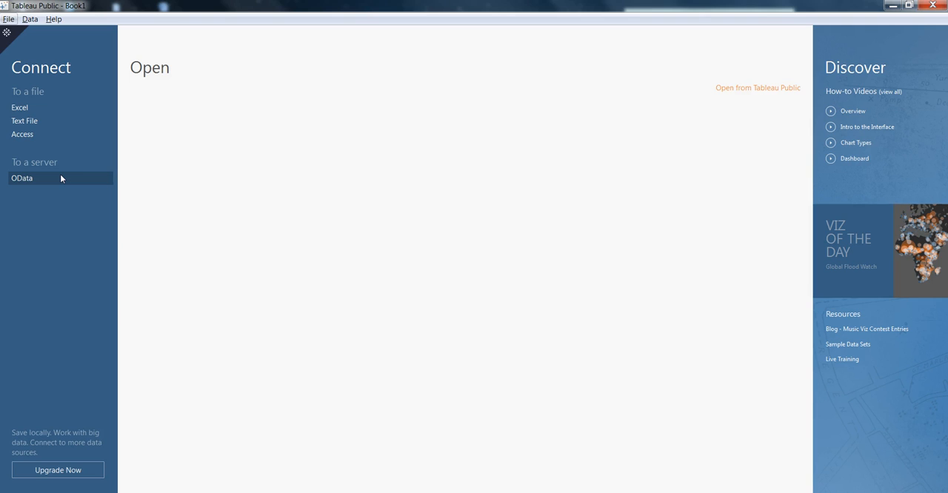
mouse_move(59, 181)
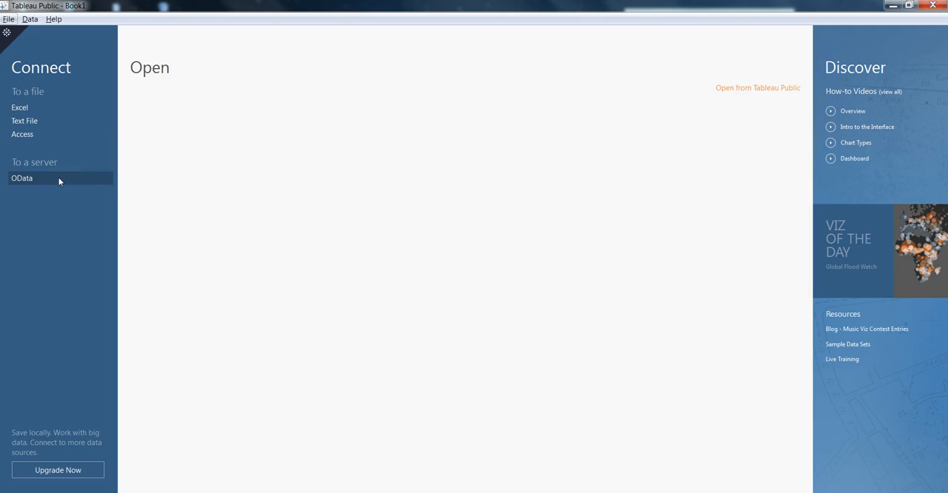
Step: Abandon the OData connection and select the catsvdogs Excel workbook from Sample Datasets for training
left_click(22, 178)
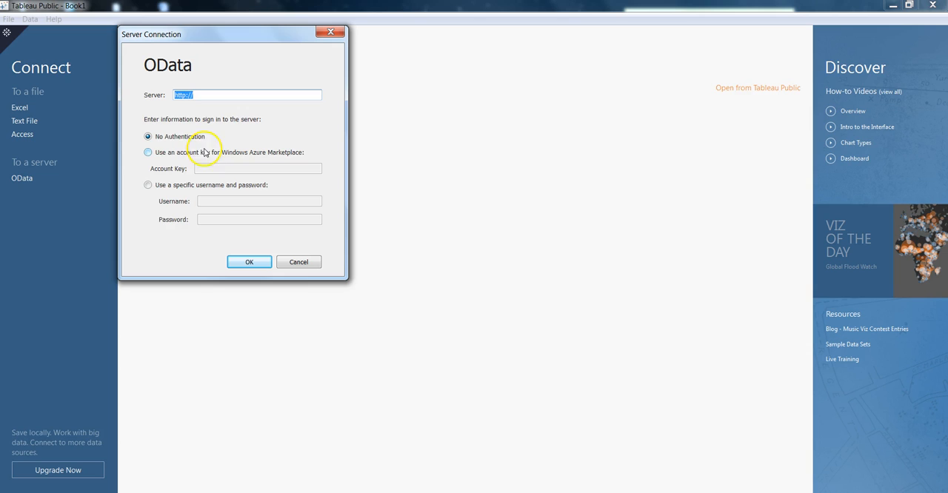
mouse_move(273, 157)
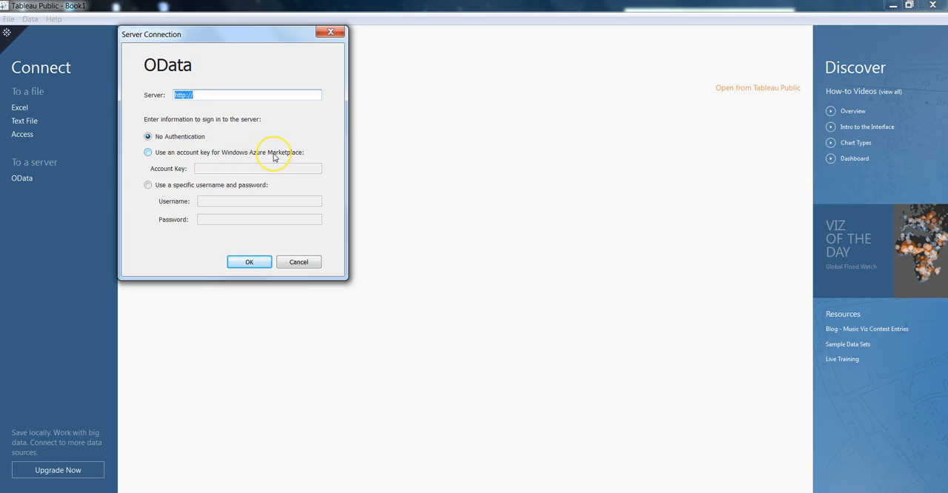
mouse_move(222, 172)
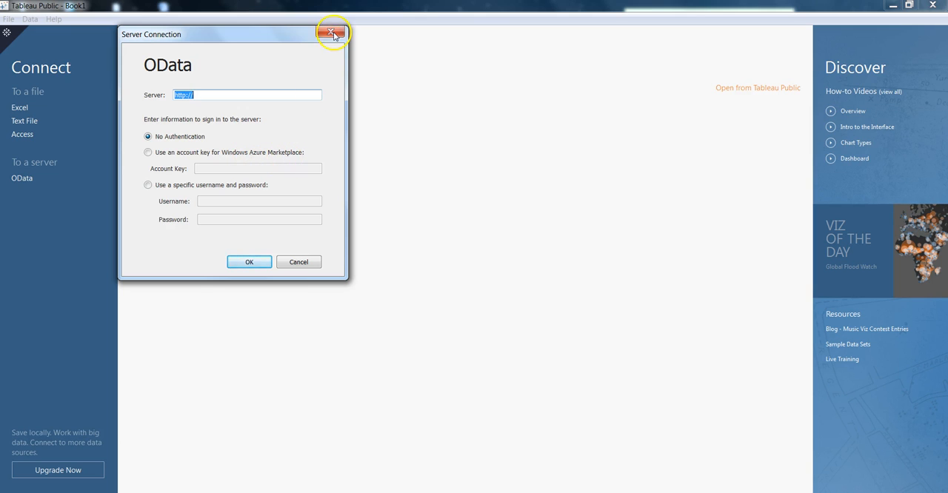
left_click(331, 33)
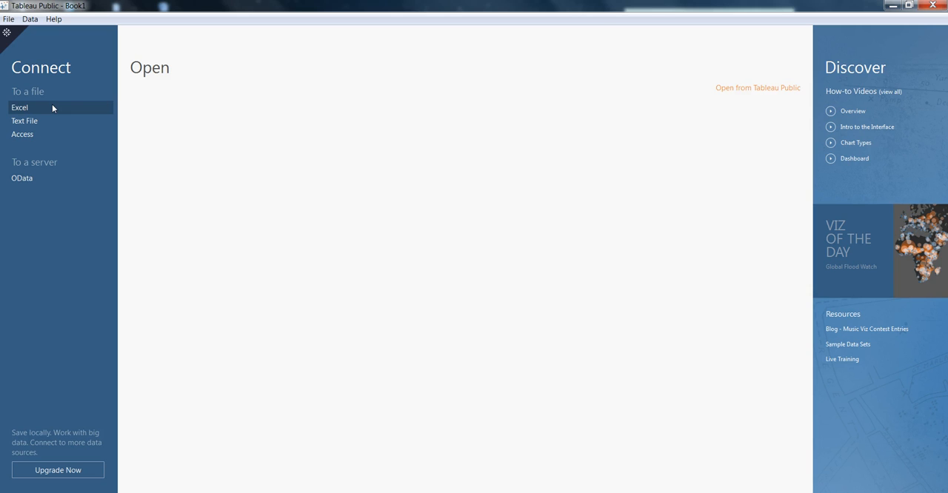
left_click(20, 107)
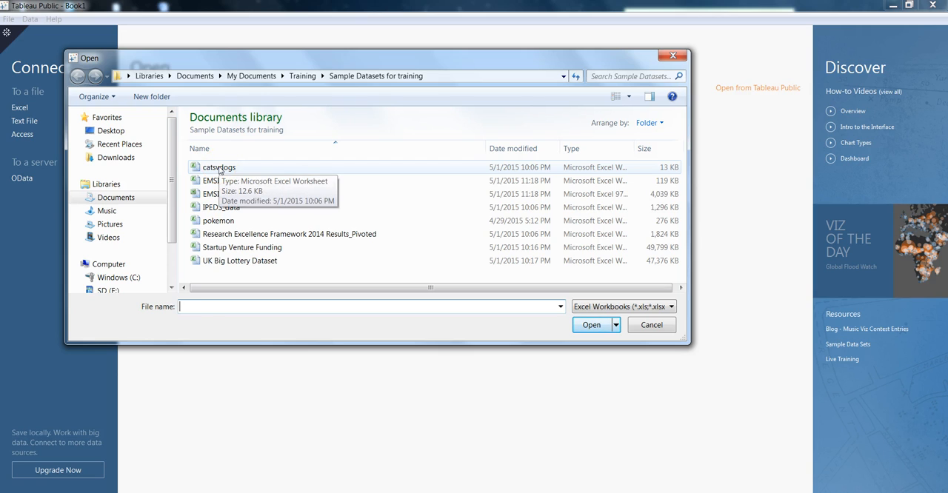
left_click(218, 166)
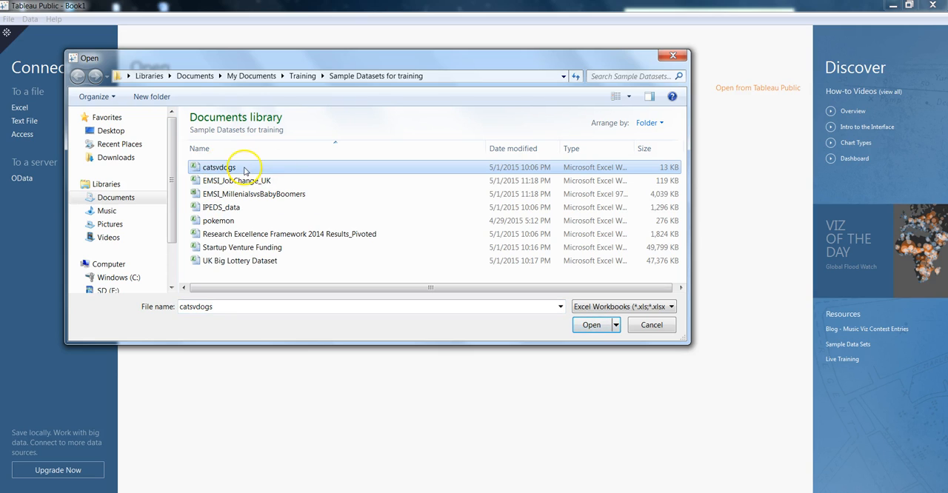
mouse_move(384, 164)
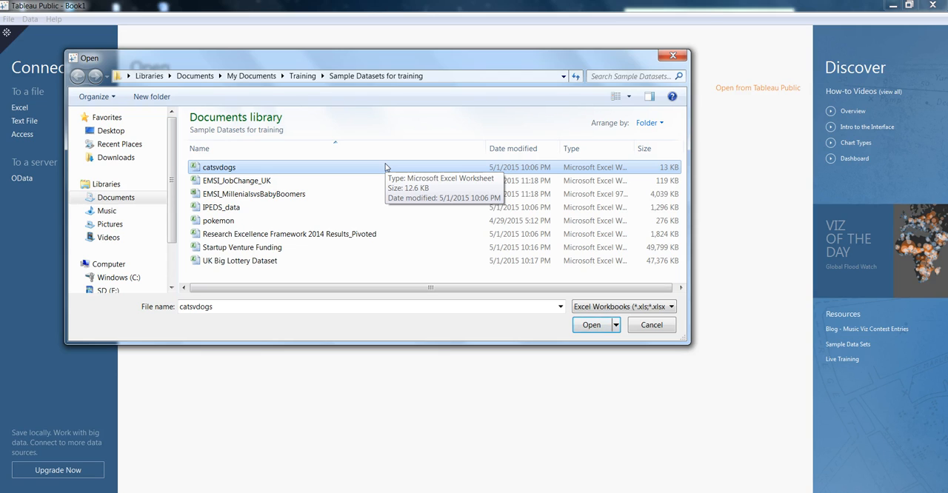
mouse_move(557, 325)
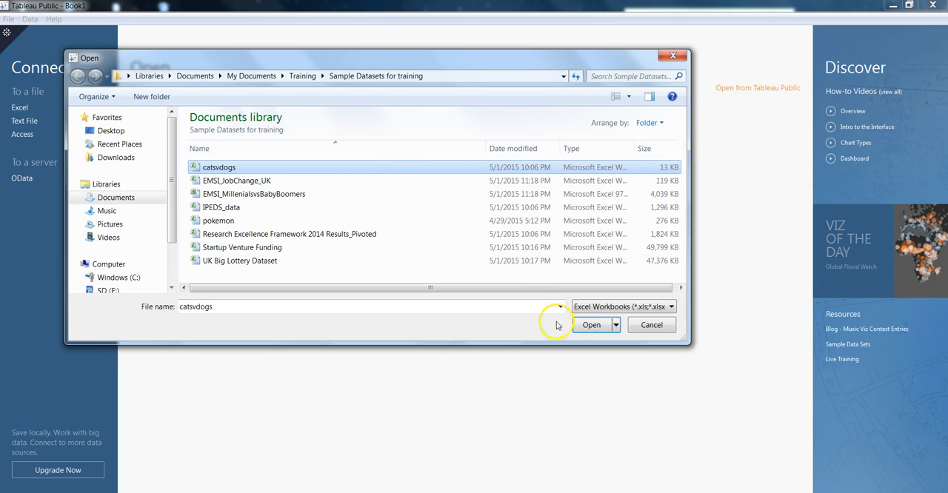
Step: Open the catsvdogs workbook, loading its States sheet as the data source
left_click(591, 324)
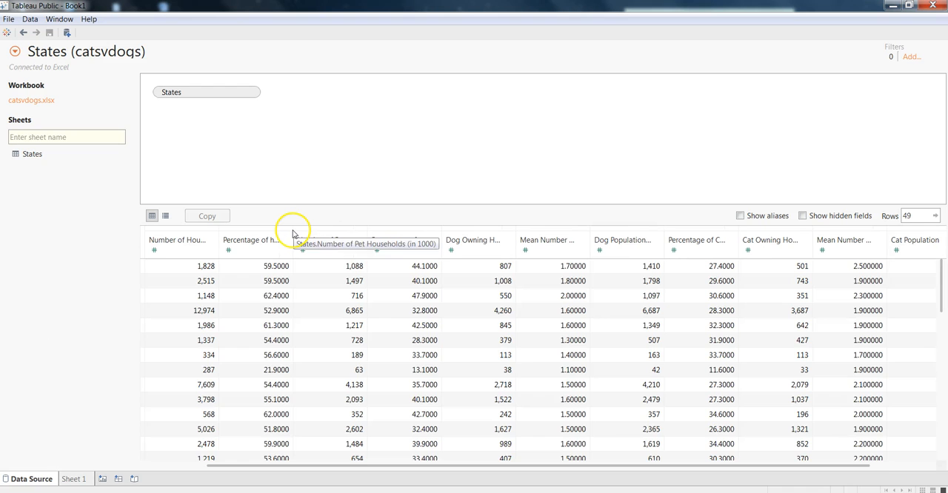
mouse_move(320, 284)
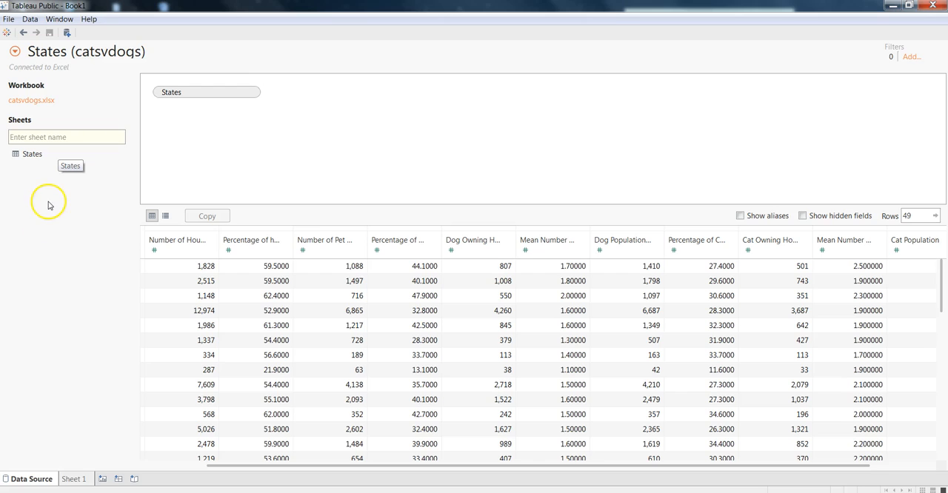
mouse_move(260, 139)
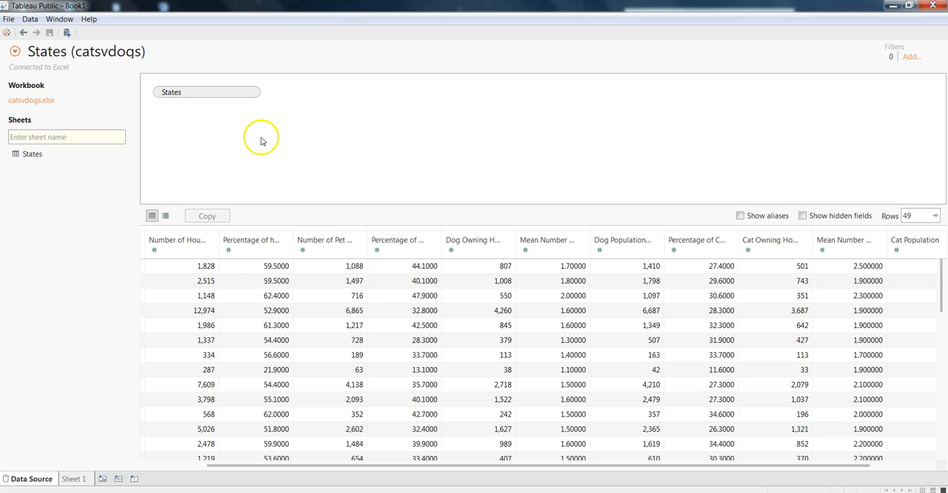
mouse_move(339, 136)
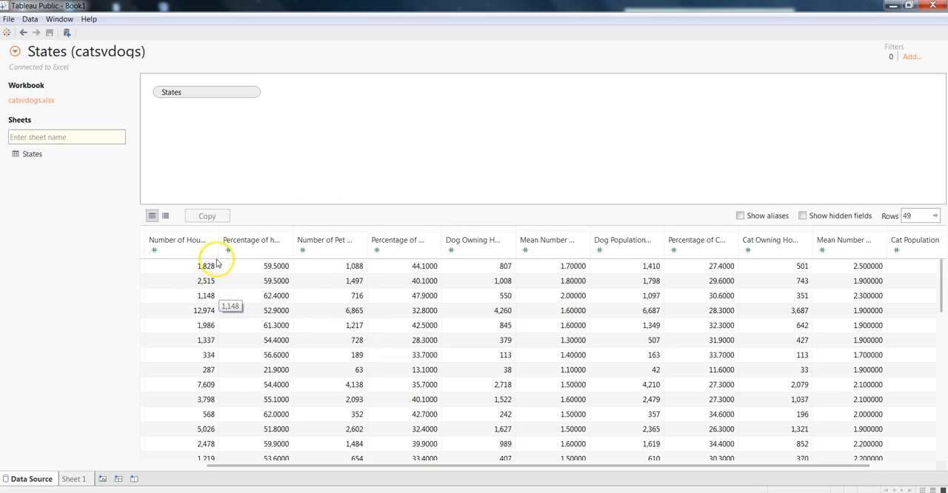
mouse_move(204, 258)
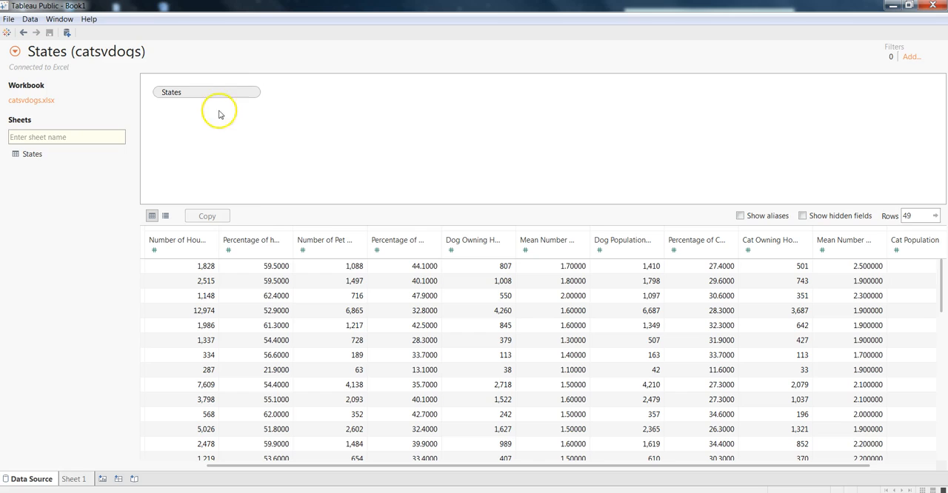
mouse_move(525, 347)
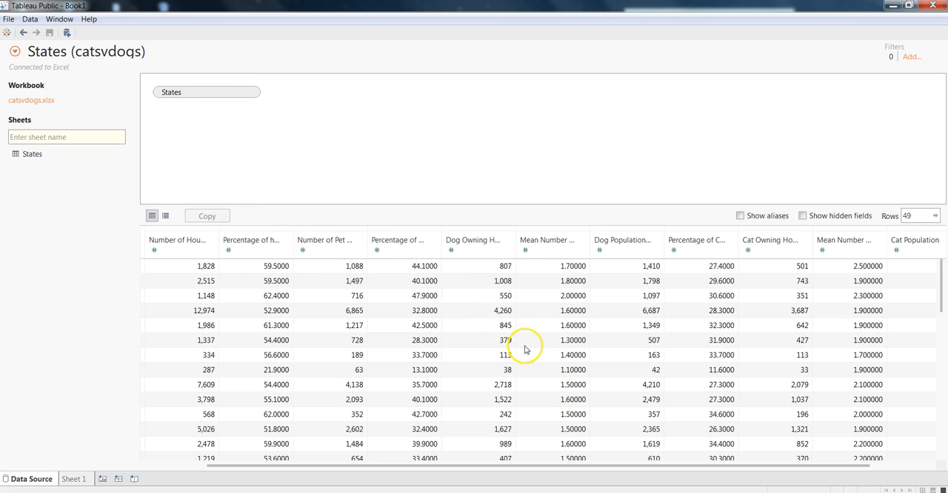
mouse_move(601, 347)
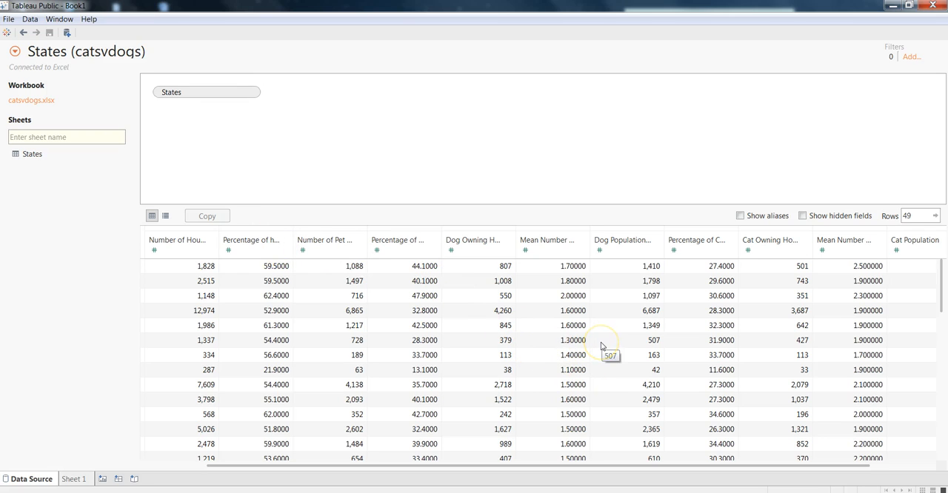
mouse_move(514, 326)
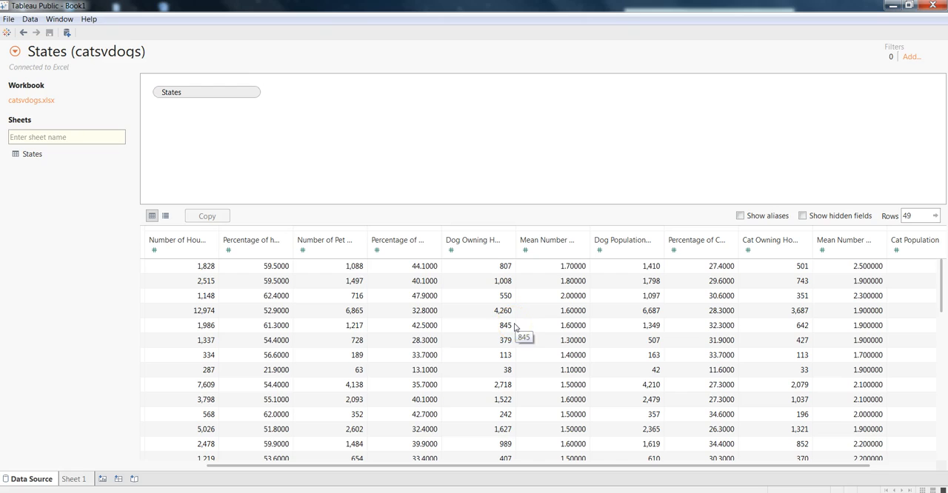
mouse_move(424, 306)
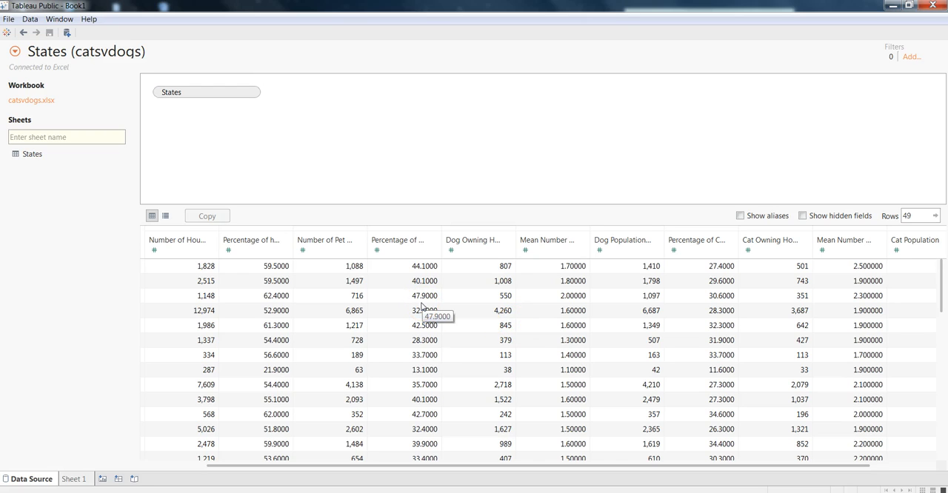
mouse_move(400, 319)
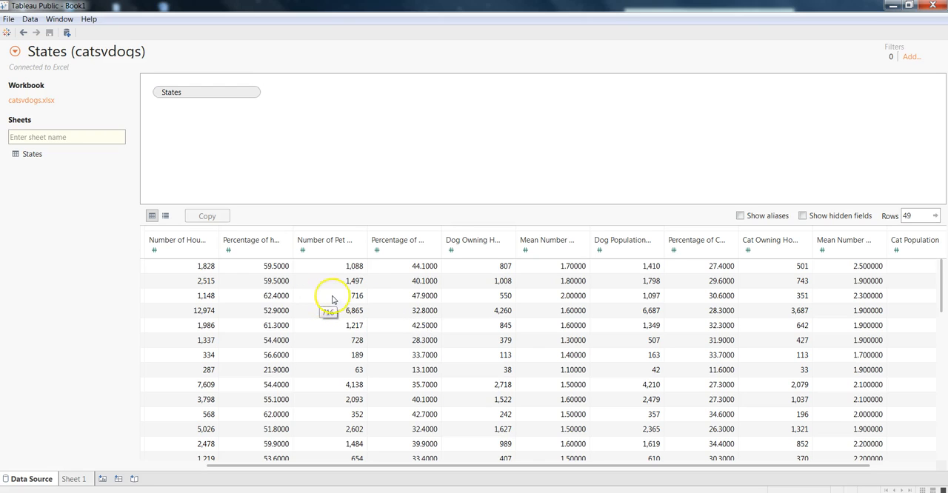
mouse_move(402, 304)
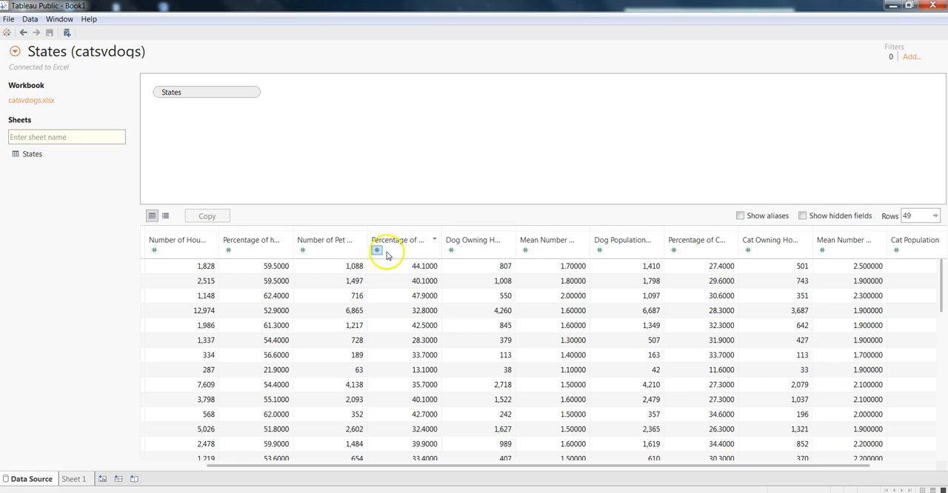
mouse_move(377, 250)
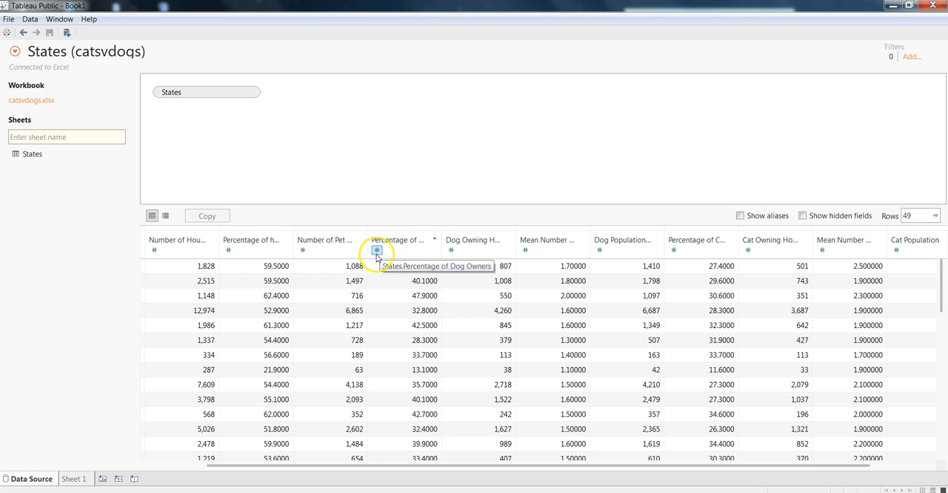
left_click(376, 249)
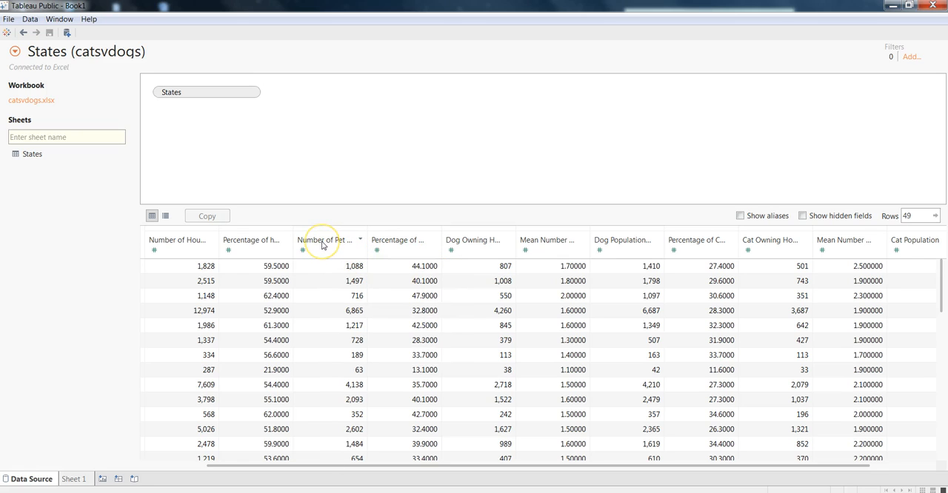
mouse_move(322, 243)
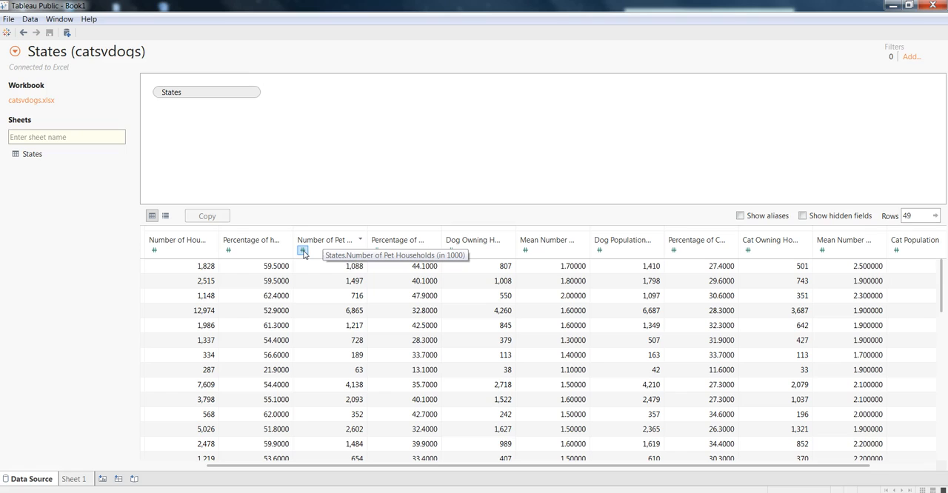
left_click(302, 250)
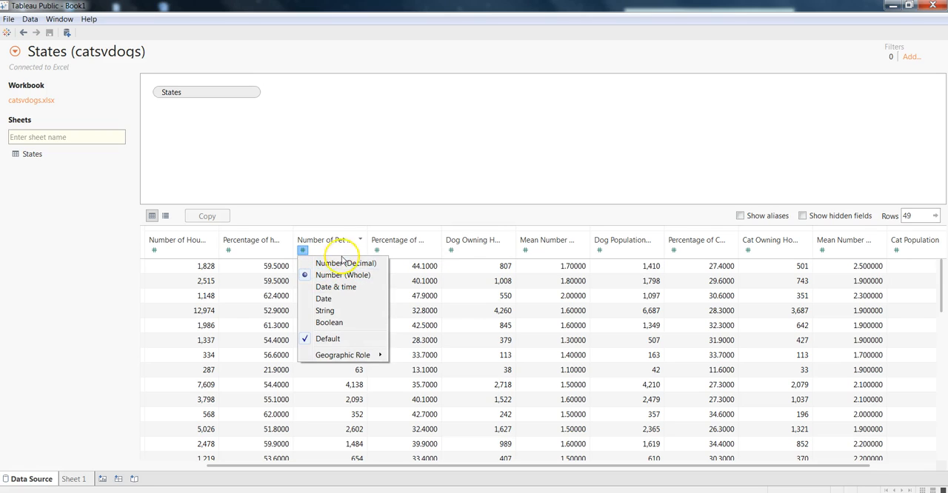
left_click(343, 274)
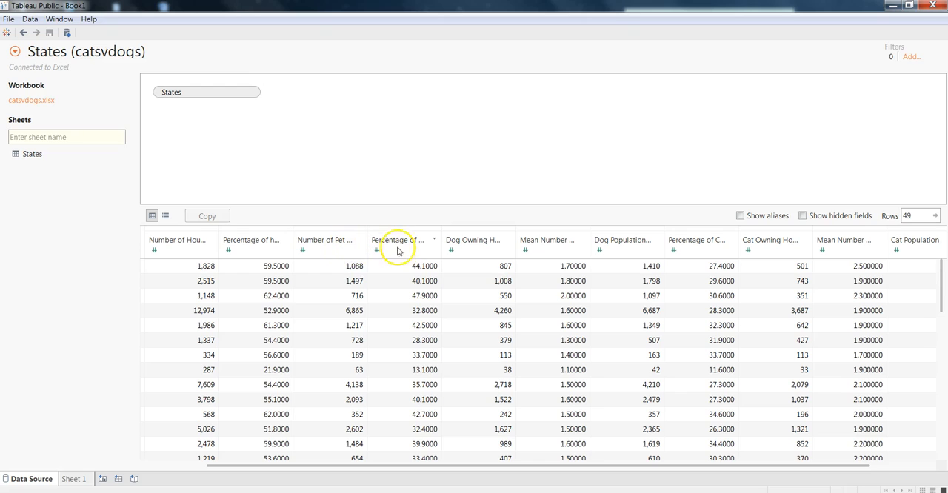
mouse_move(398, 251)
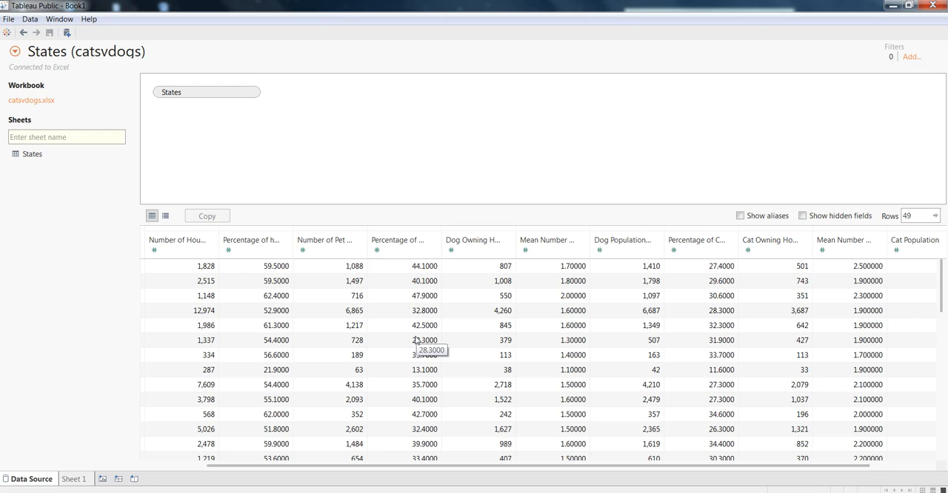
mouse_move(303, 250)
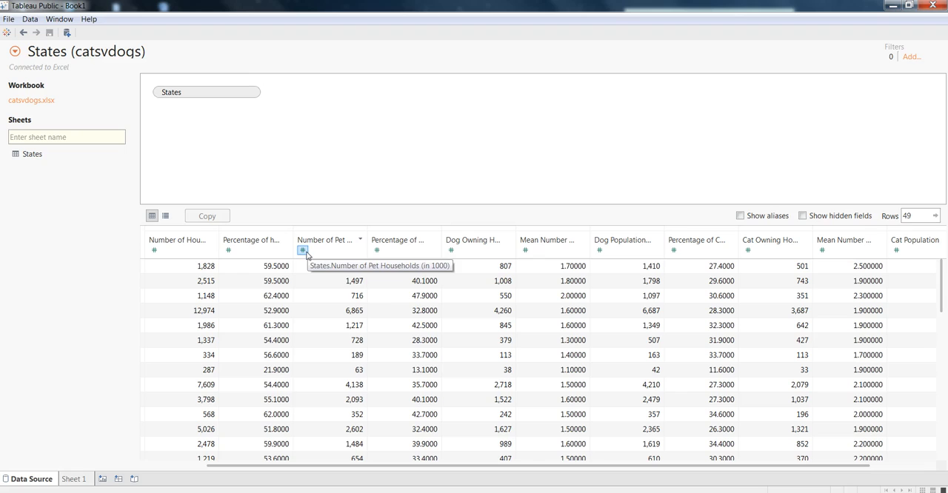
Step: Show Number of Pet Households data type options, leaving it as whole numbers
left_click(302, 250)
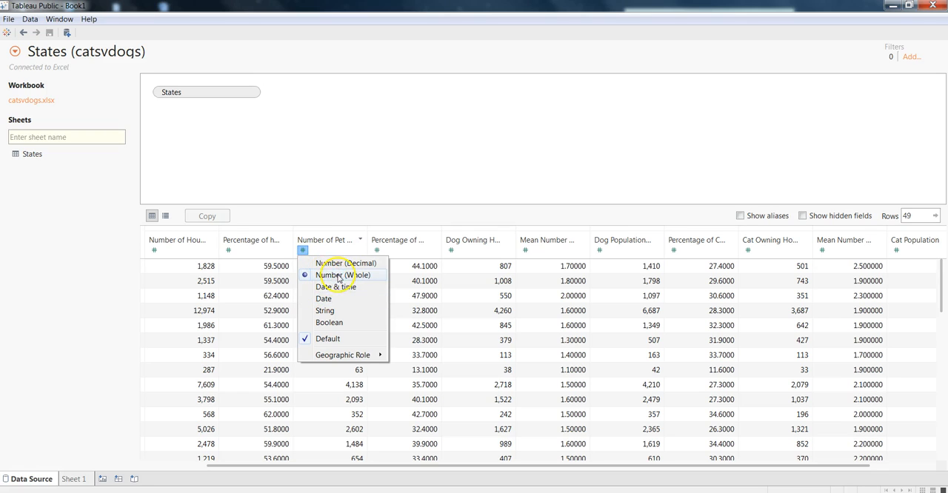
mouse_move(336, 287)
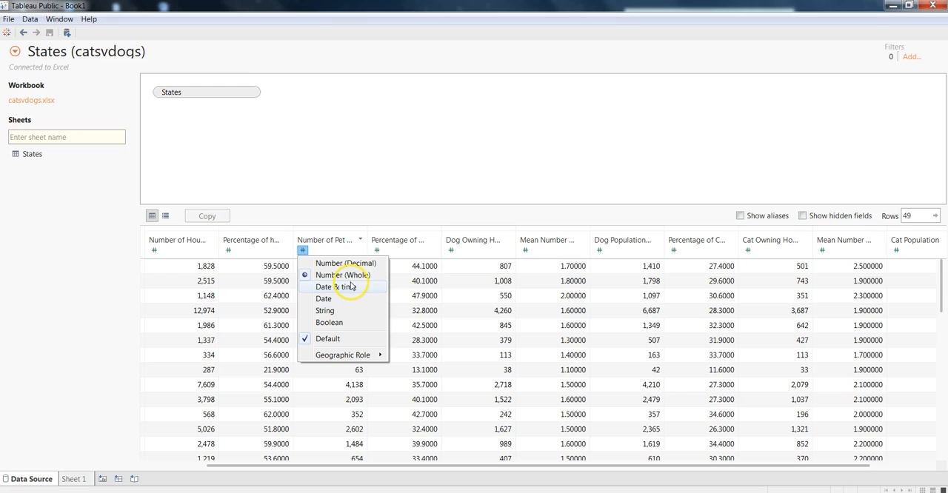
mouse_move(352, 298)
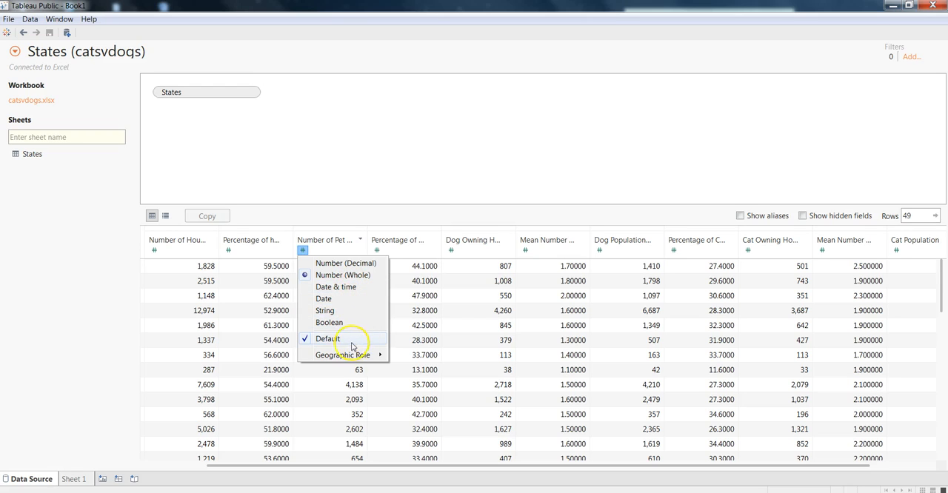
mouse_move(363, 353)
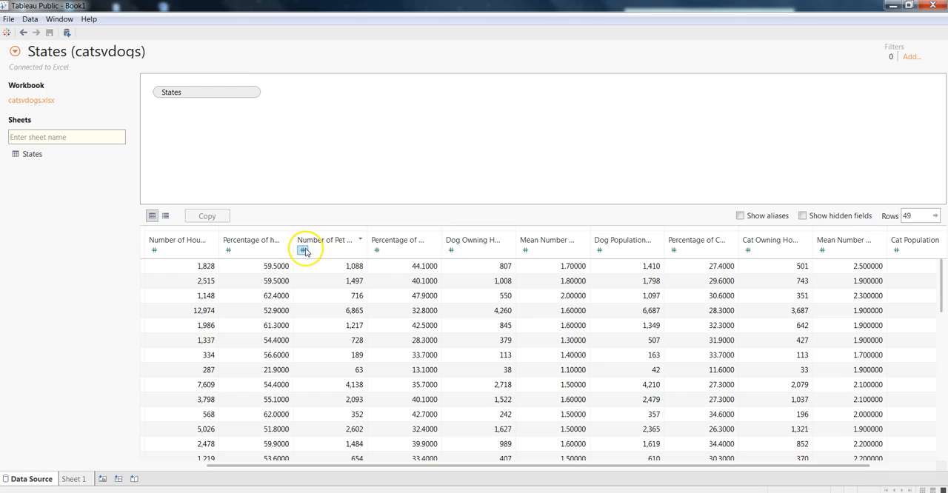
mouse_move(329, 244)
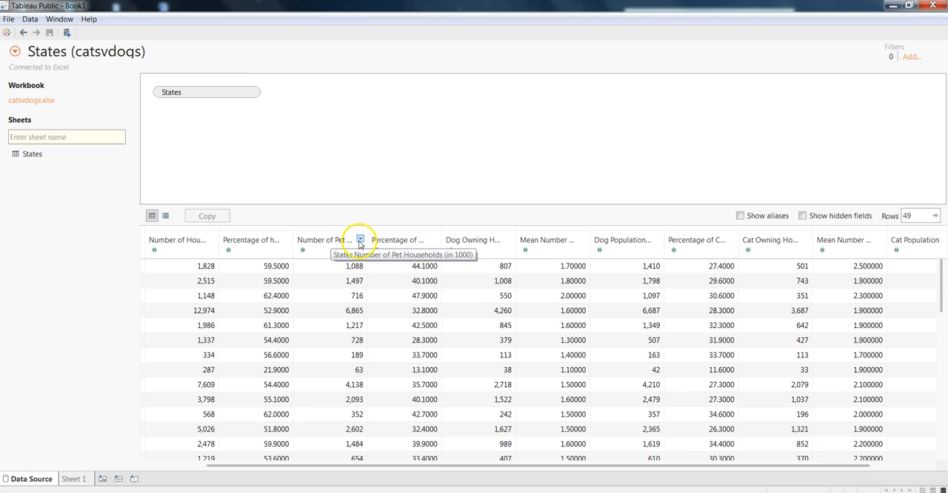
left_click(361, 241)
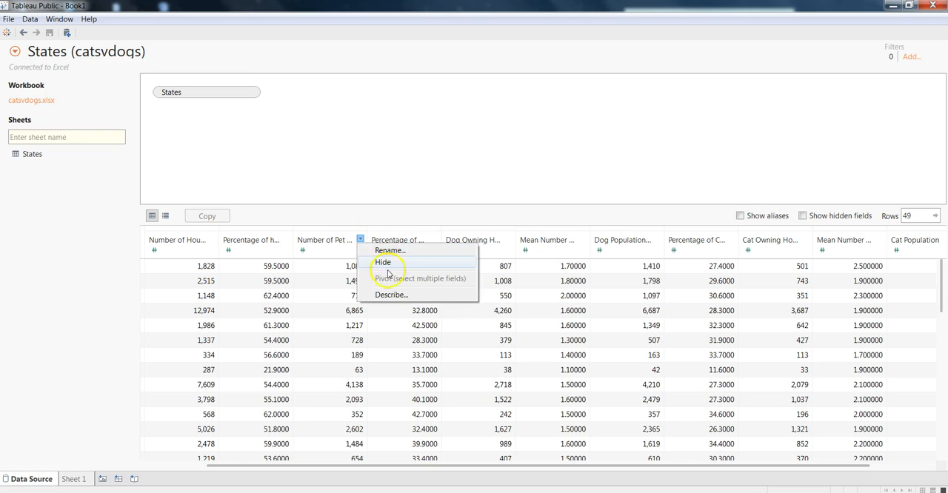
mouse_move(398, 294)
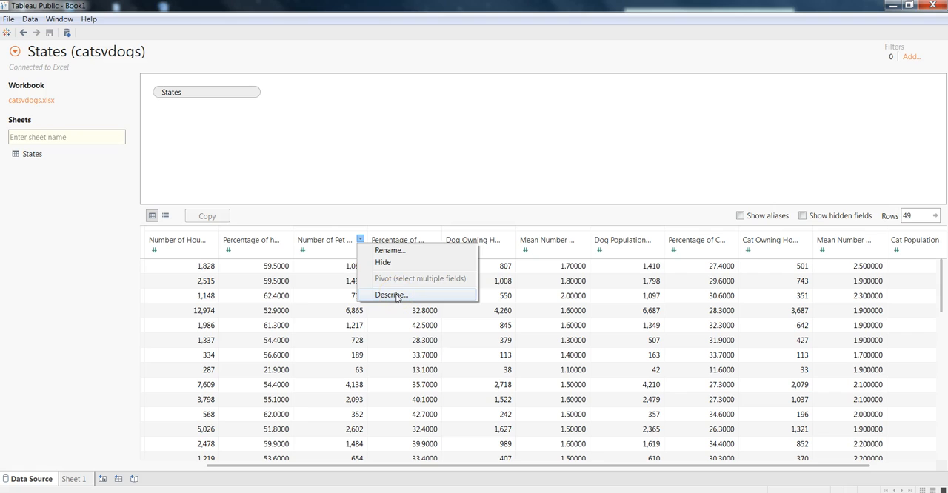
left_click(391, 294)
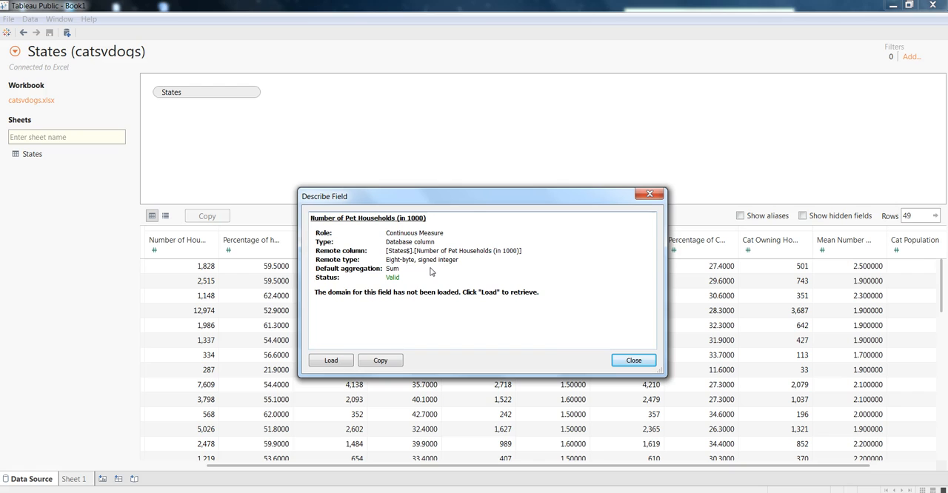
left_click(632, 359)
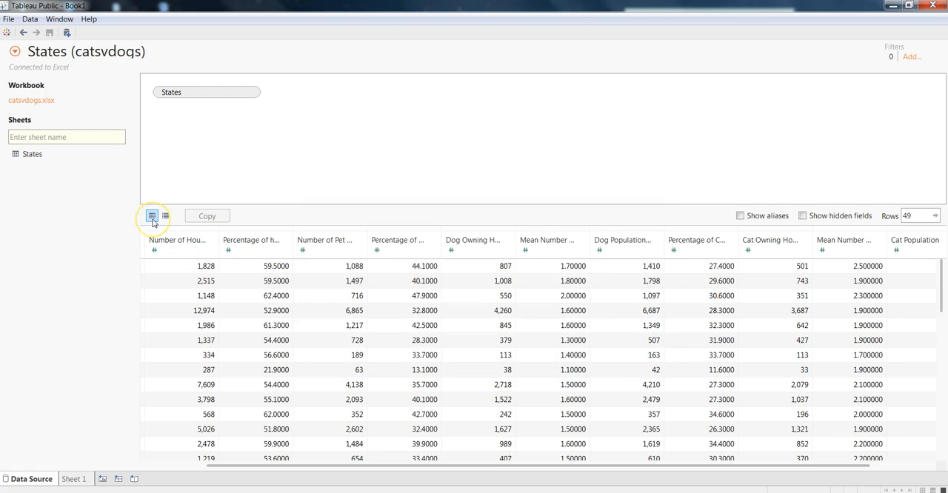
mouse_move(152, 215)
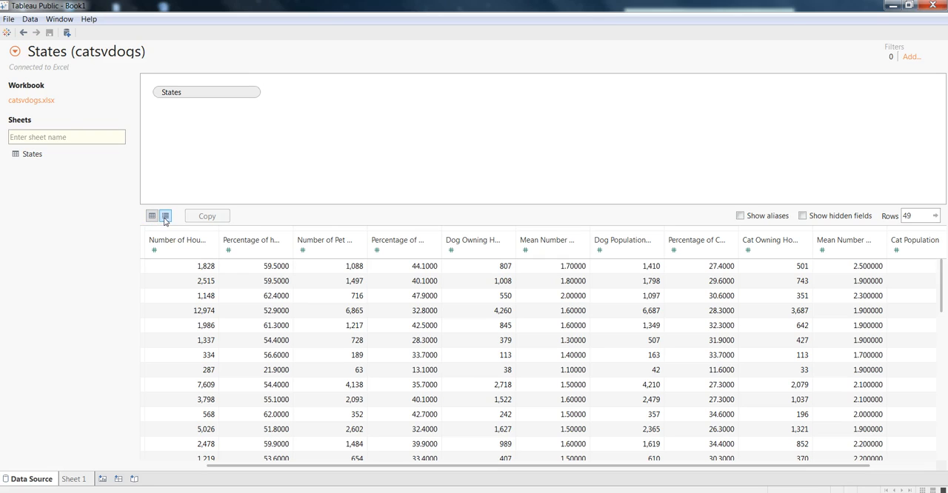
left_click(165, 216)
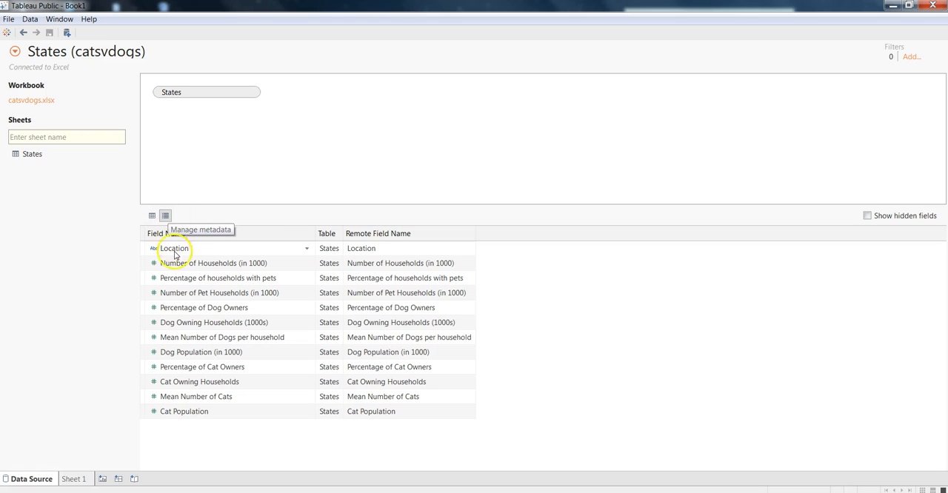
mouse_move(306, 277)
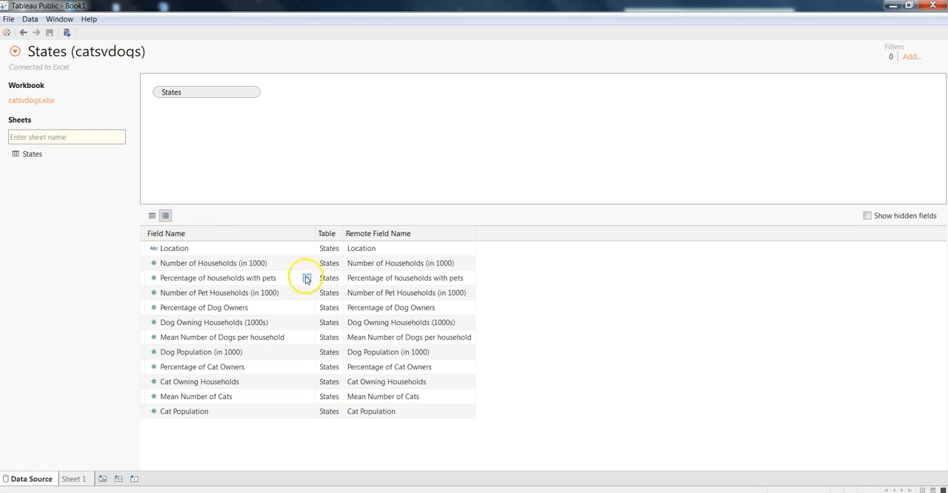
mouse_move(386, 255)
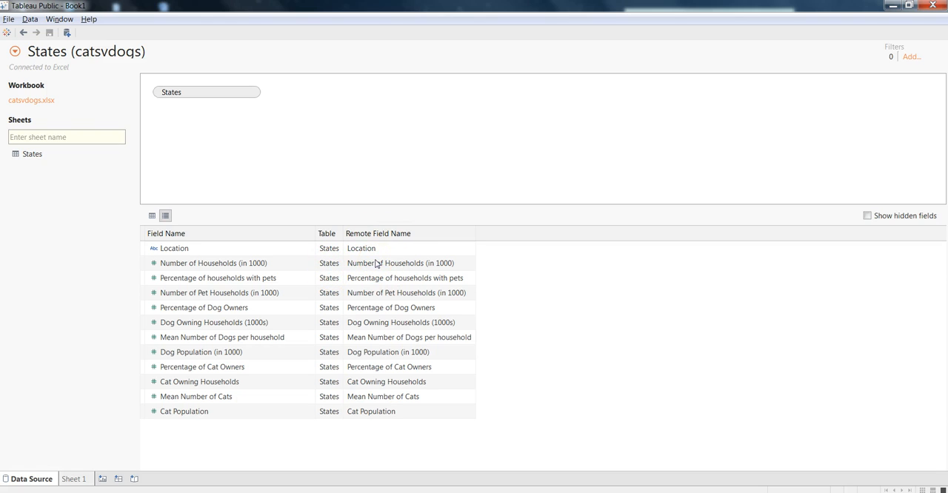
left_click(362, 248)
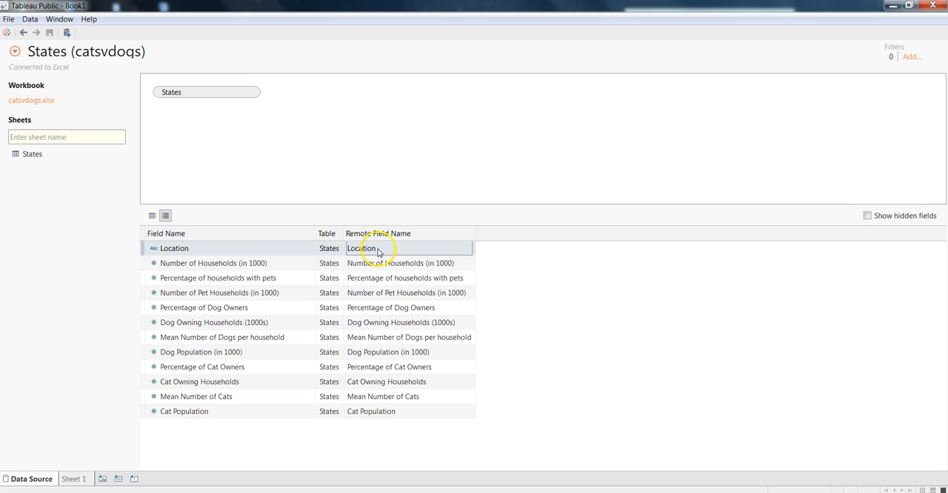
mouse_move(396, 299)
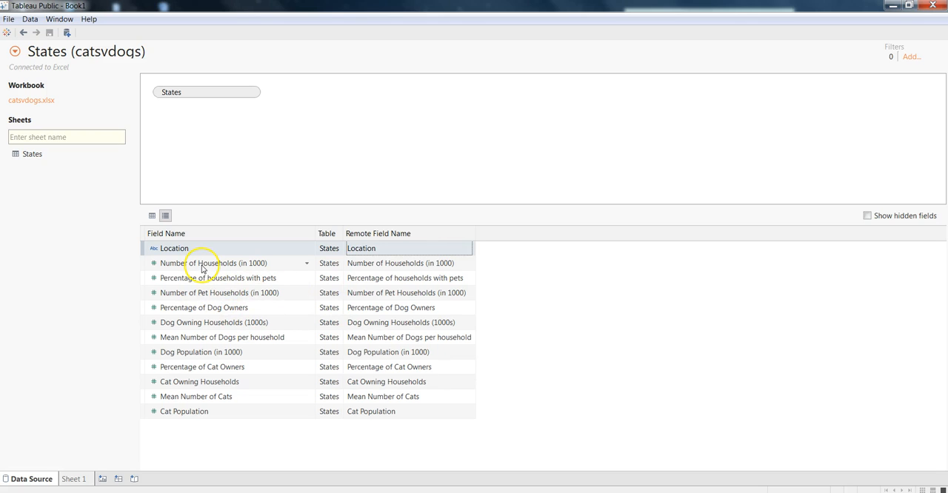
mouse_move(372, 358)
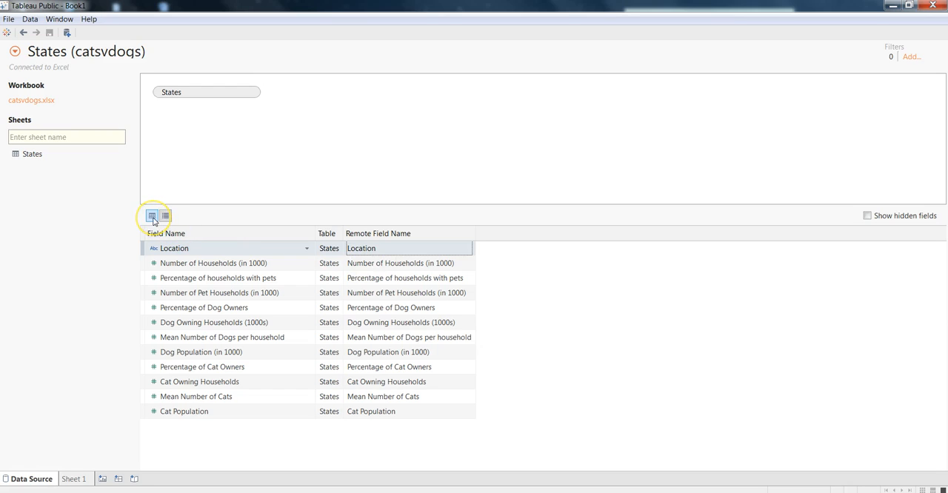
left_click(153, 215)
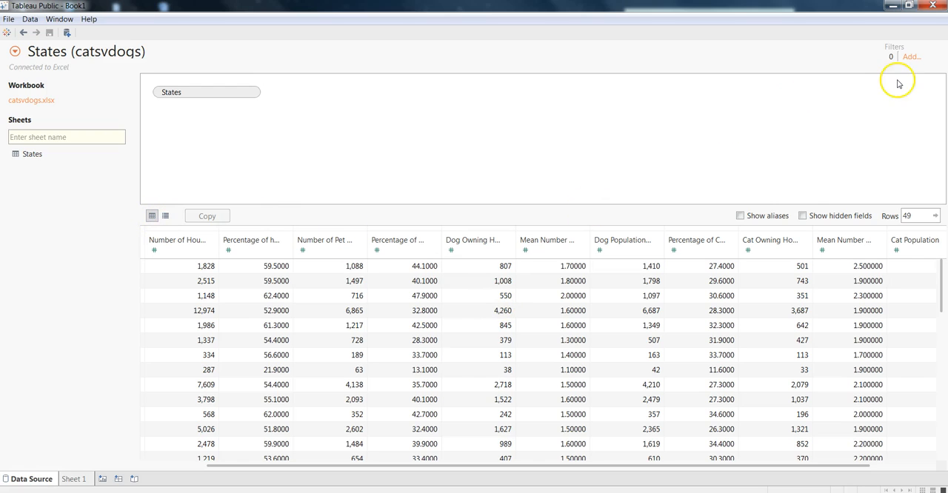
mouse_move(280, 325)
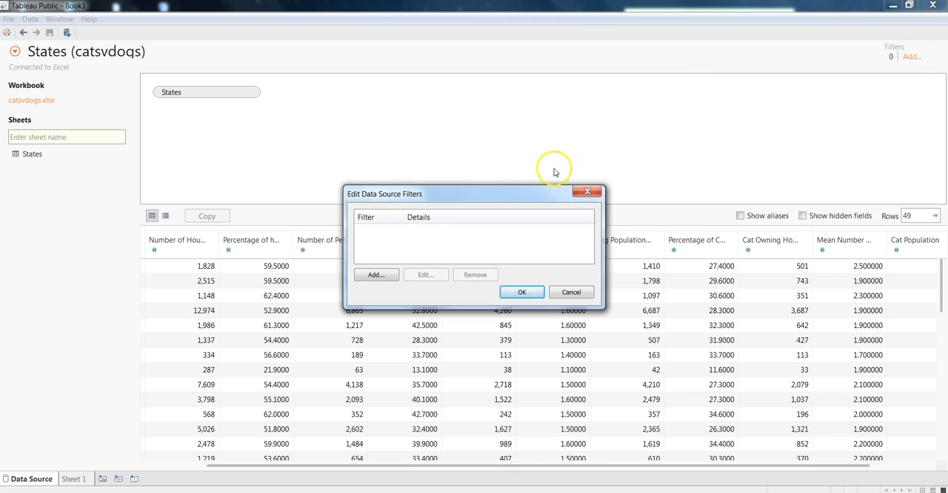
mouse_move(392, 228)
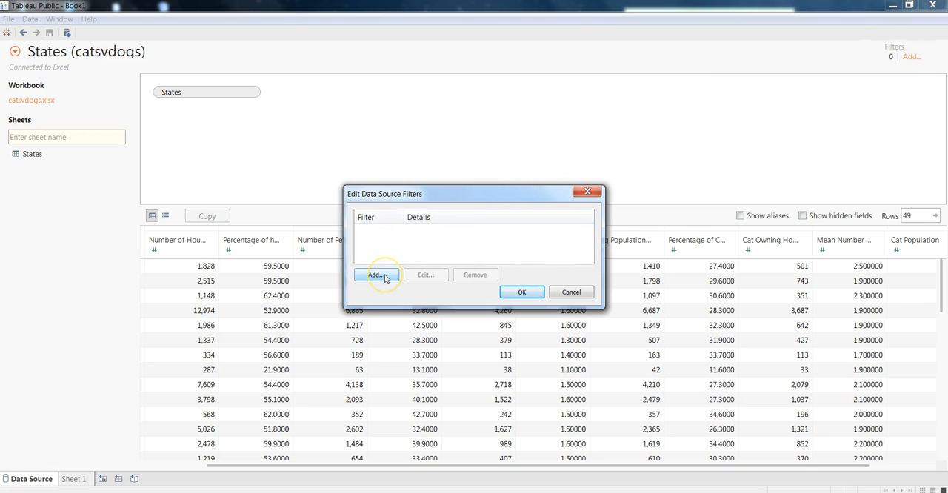
Step: Start a data source filter and list the States fields to filter on
left_click(376, 275)
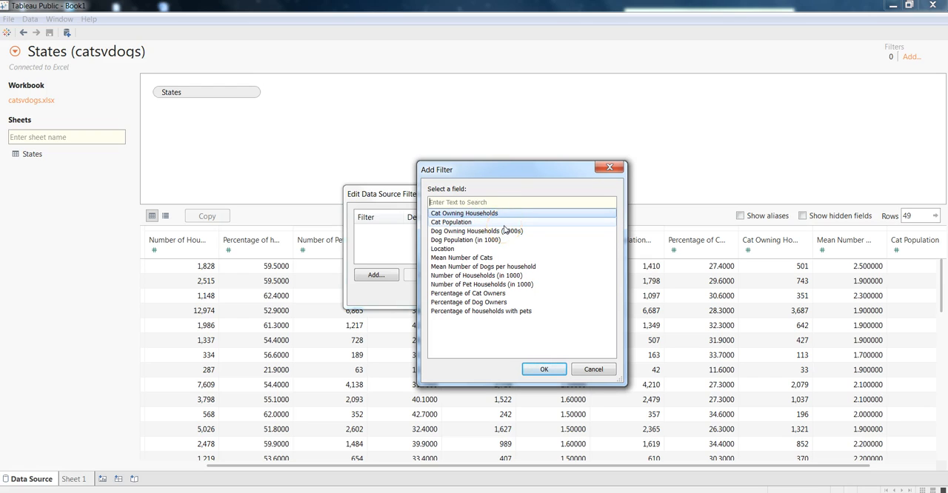
left_click(476, 275)
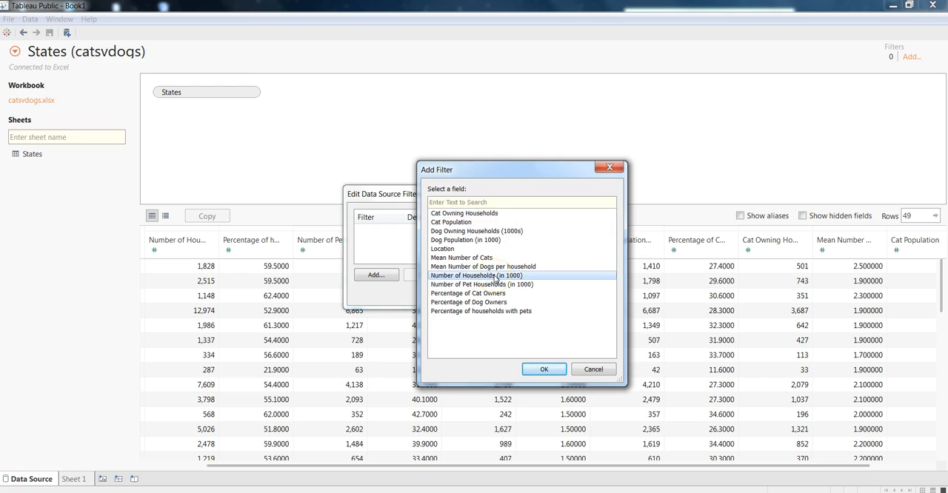
Step: Filter Number of Households (in 1000) to a minimum of 1,000 using At least
left_click(543, 368)
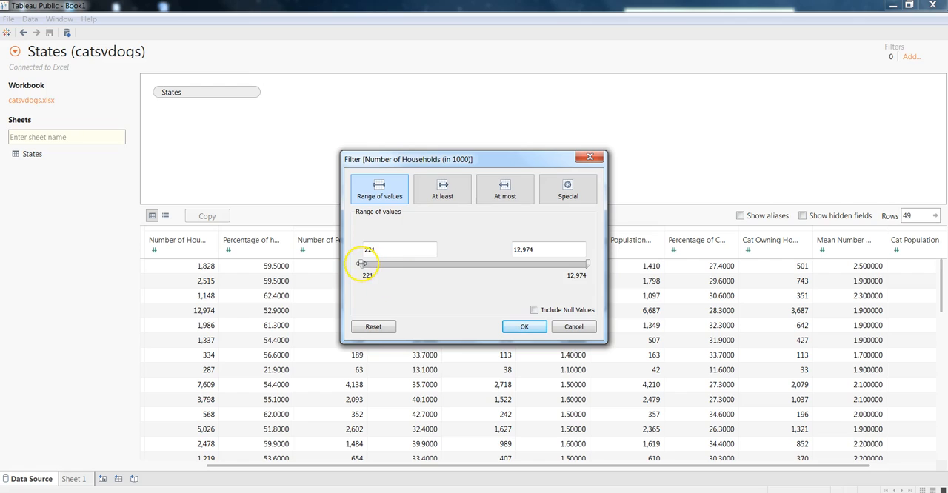
left_click_drag(363, 264, 399, 264)
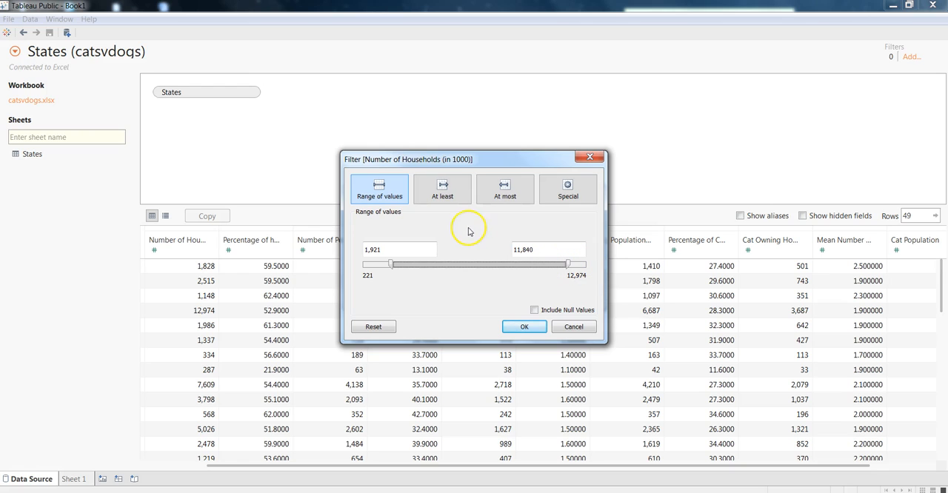
left_click(442, 188)
type("1")
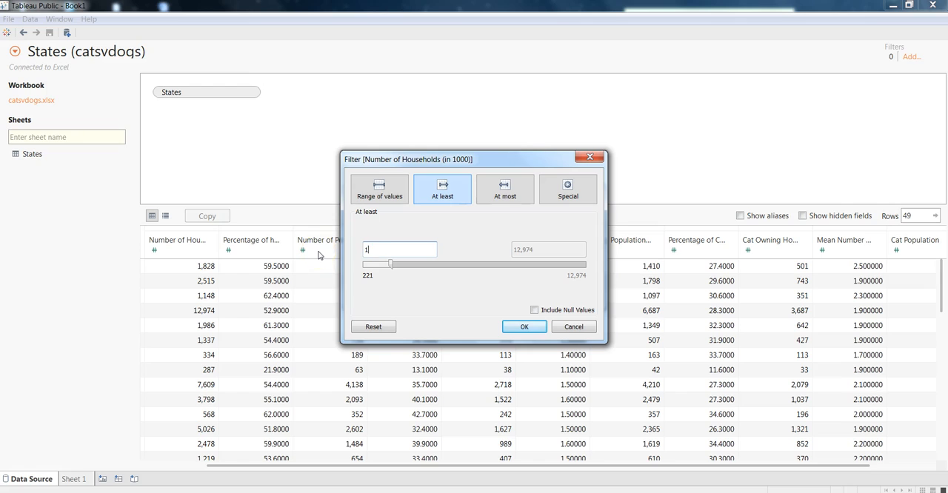
type("000")
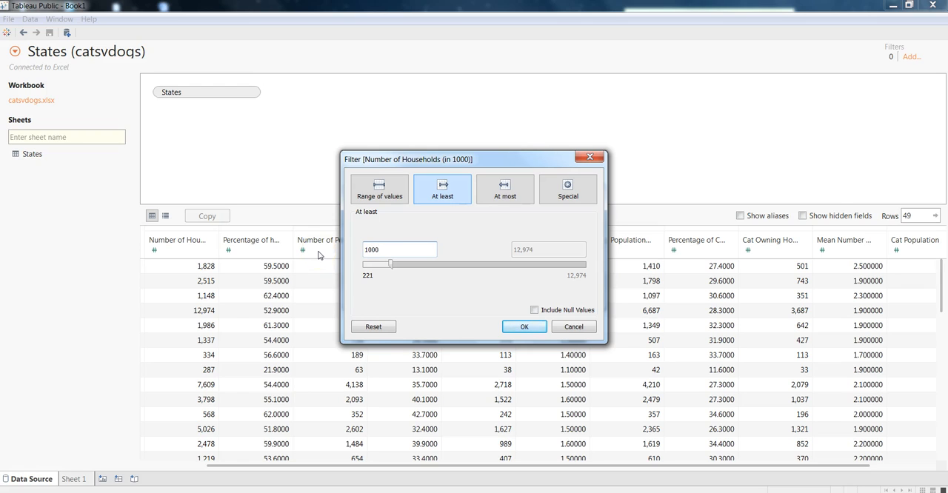
left_click(399, 249)
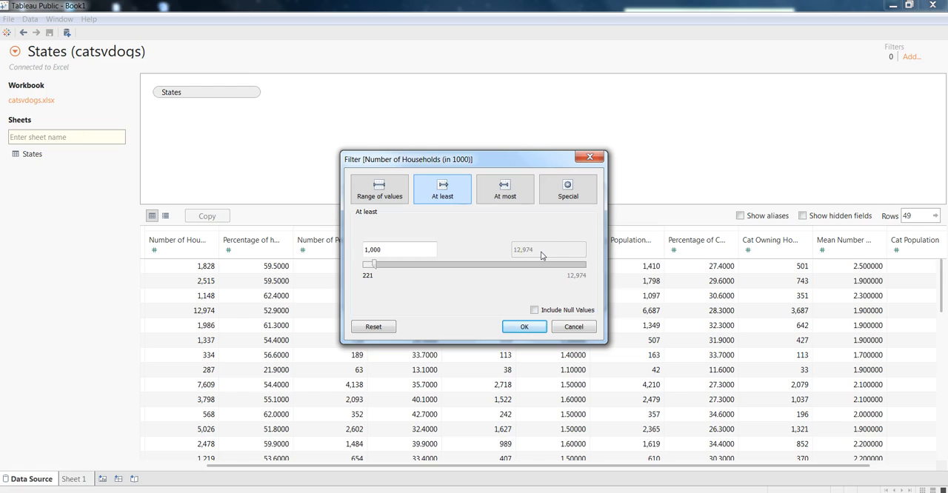
left_click(504, 188)
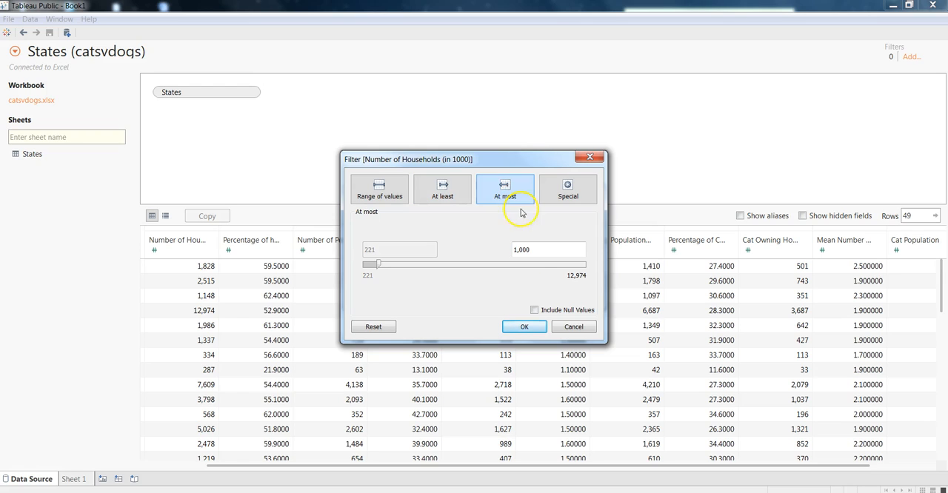
left_click(548, 249)
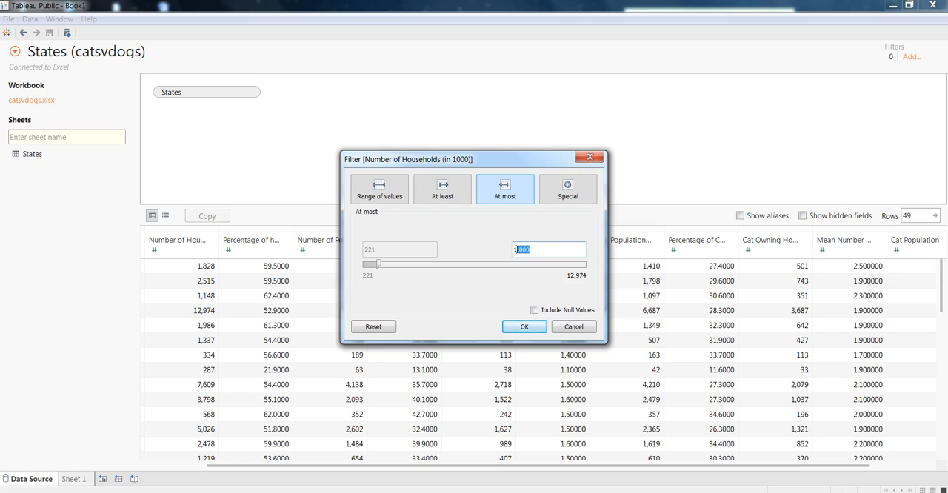
left_click(567, 188)
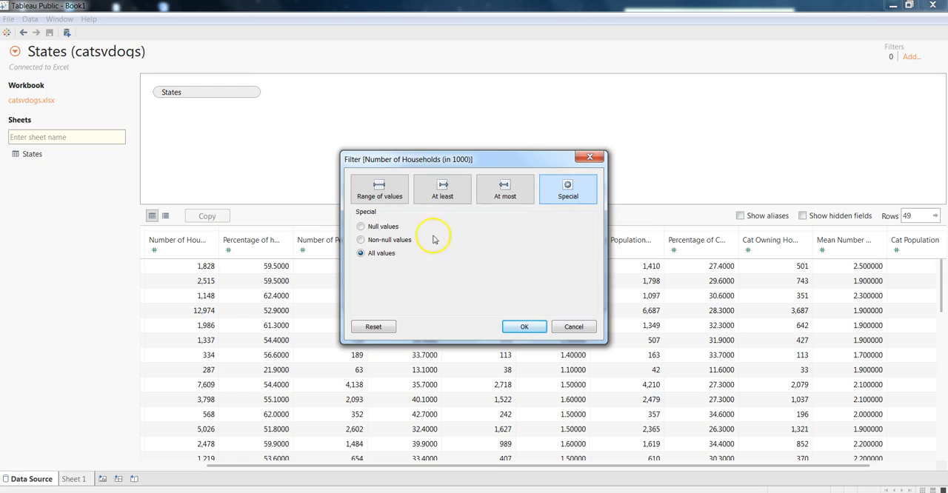
mouse_move(398, 242)
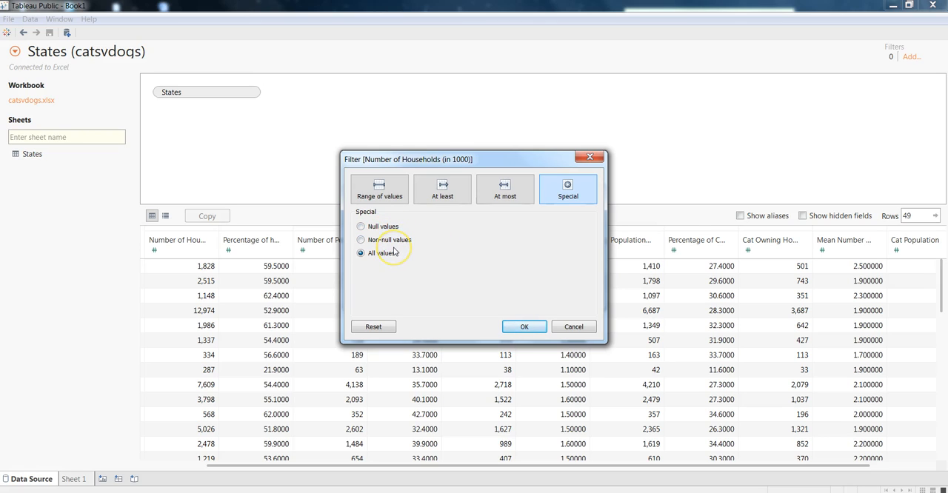
mouse_move(458, 247)
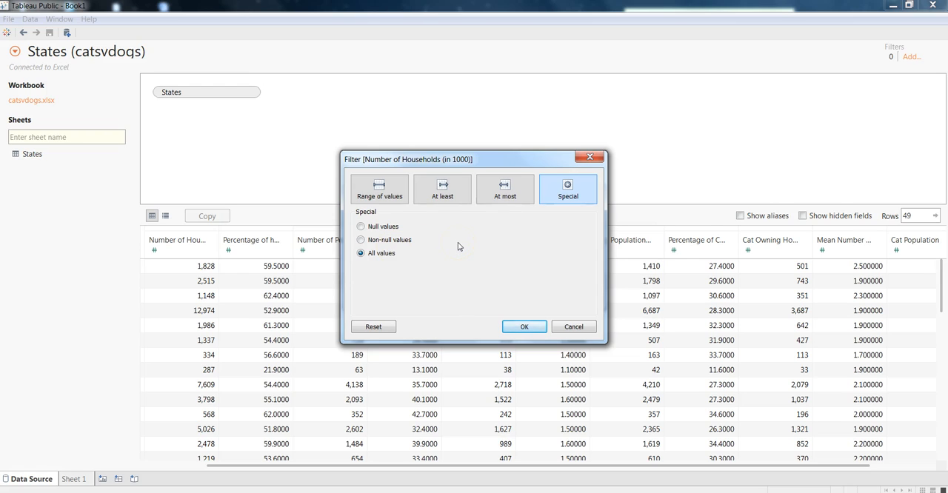
left_click(442, 189)
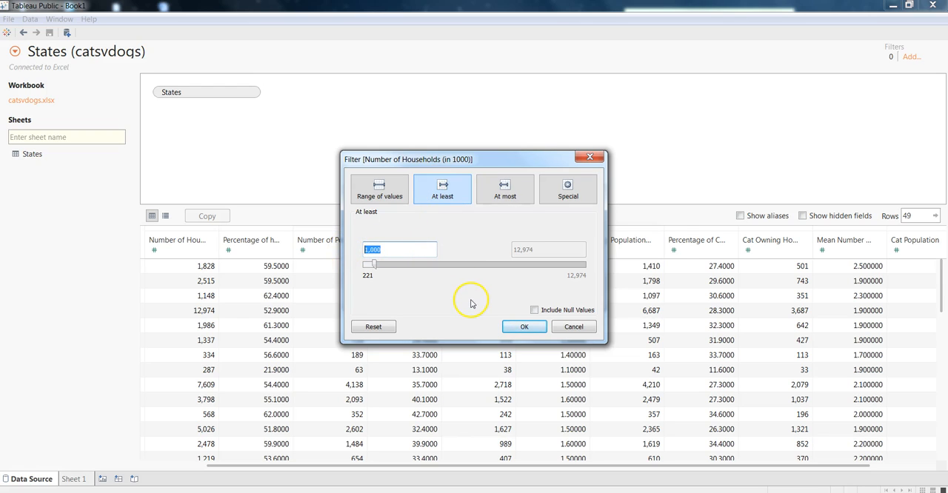
mouse_move(436, 218)
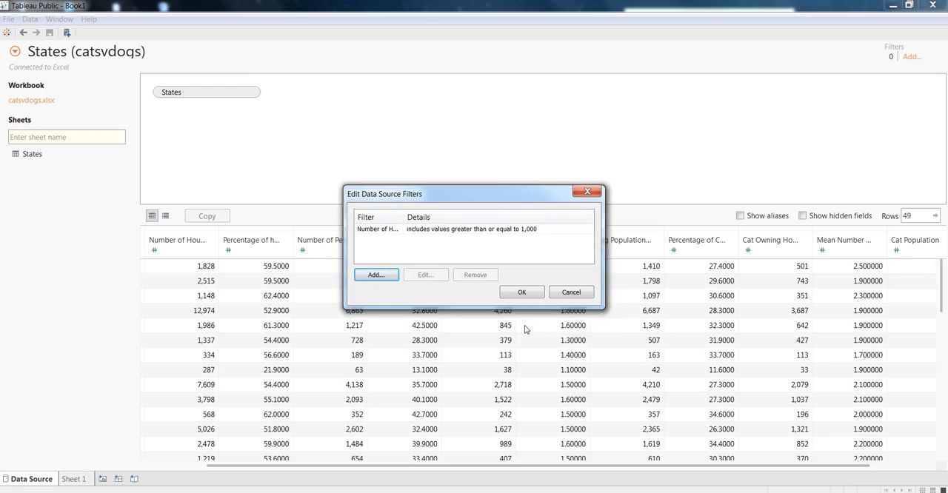
Step: Confirm the at-least-1,000 households filter and scroll through the 33-row preview
left_click(521, 291)
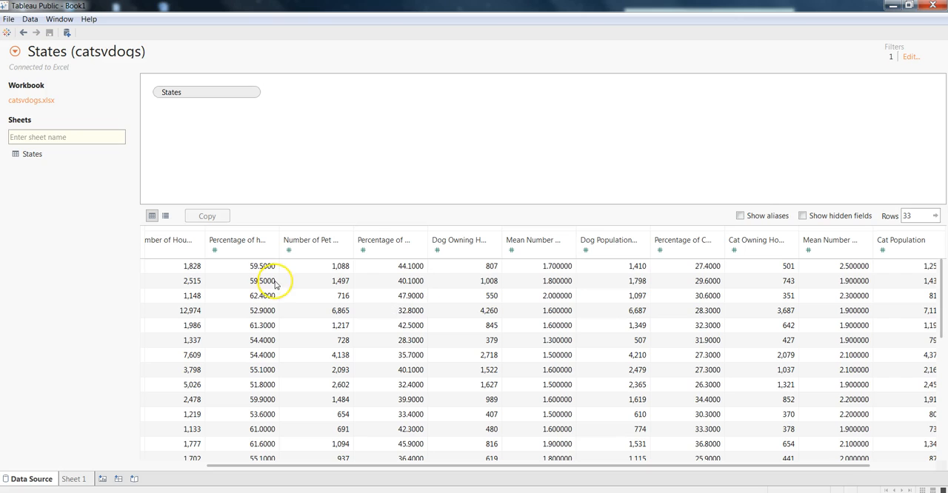
mouse_move(172, 240)
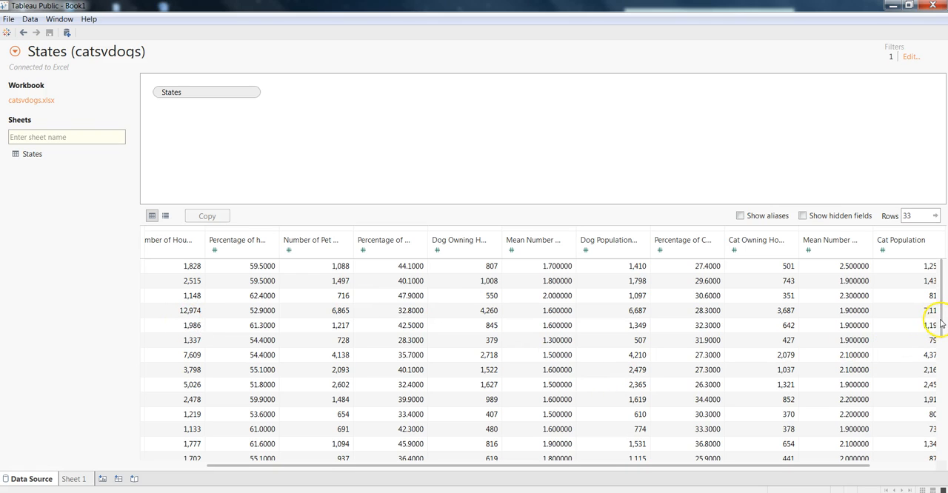
scroll("down", 3)
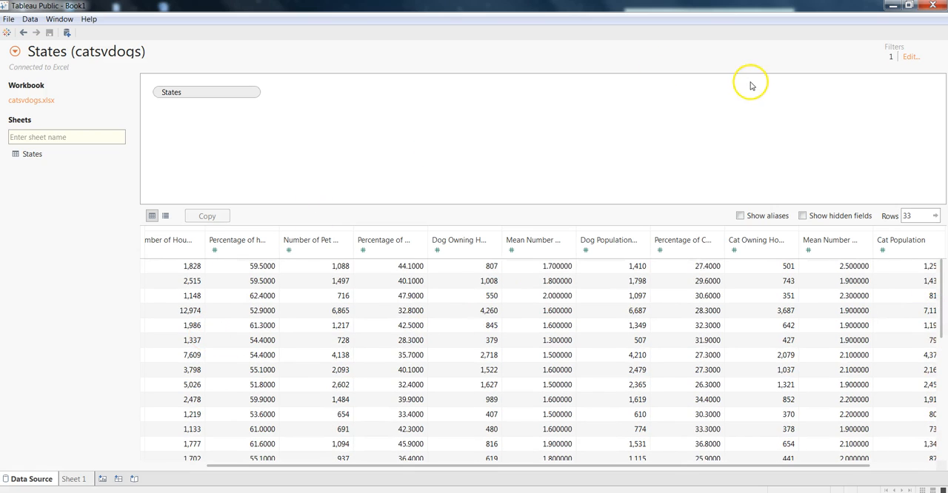
left_click(910, 56)
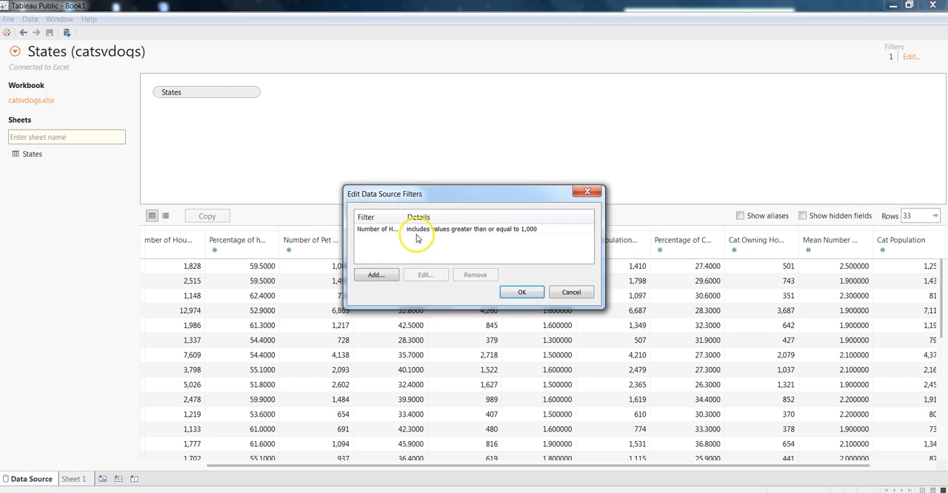
left_click(378, 229)
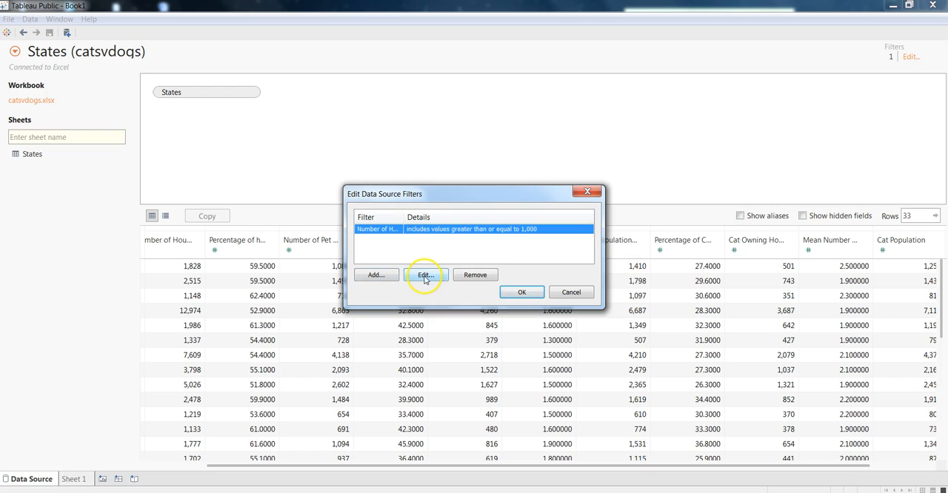
mouse_move(465, 280)
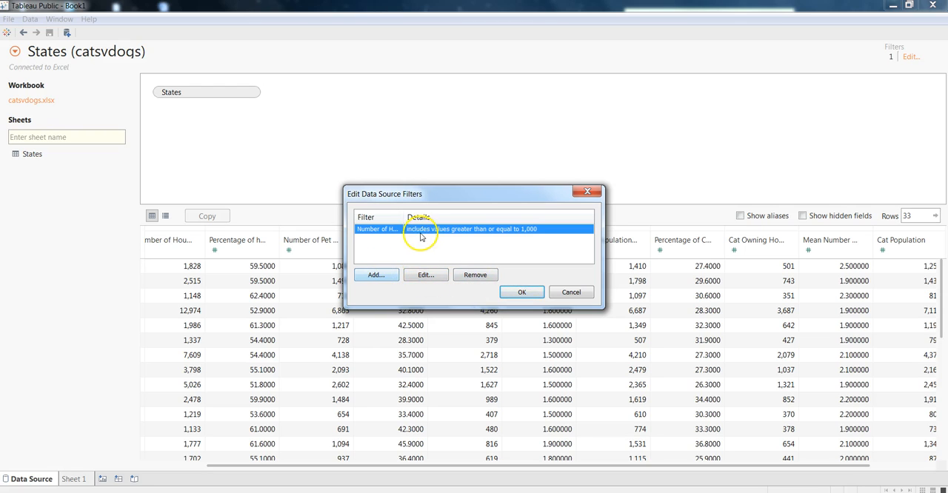
left_click(521, 291)
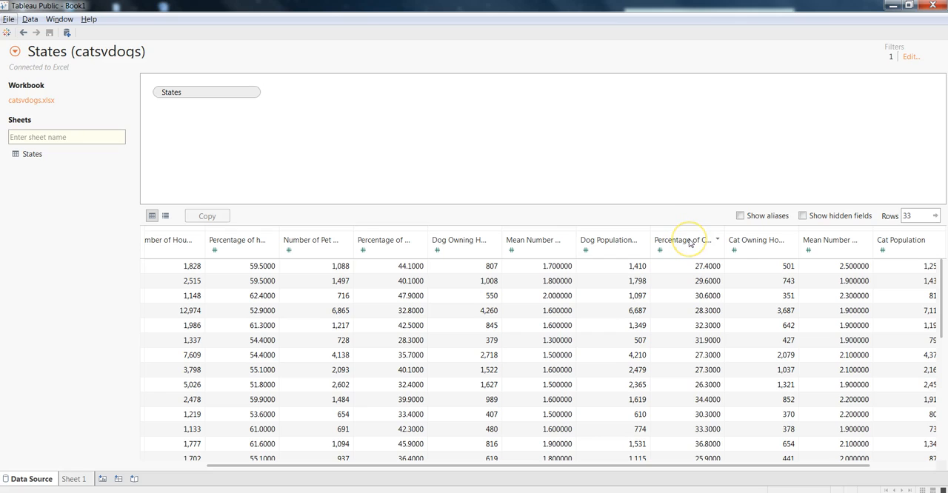
mouse_move(610, 240)
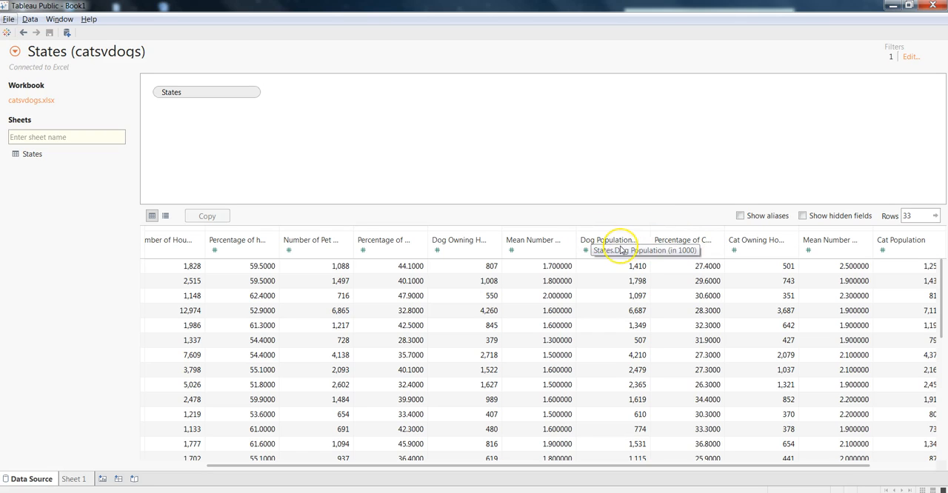
mouse_move(620, 250)
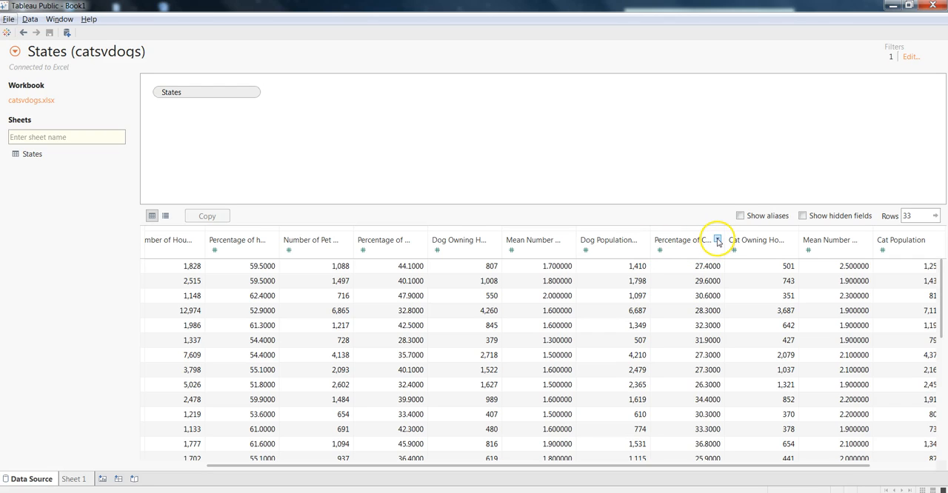
mouse_move(701, 242)
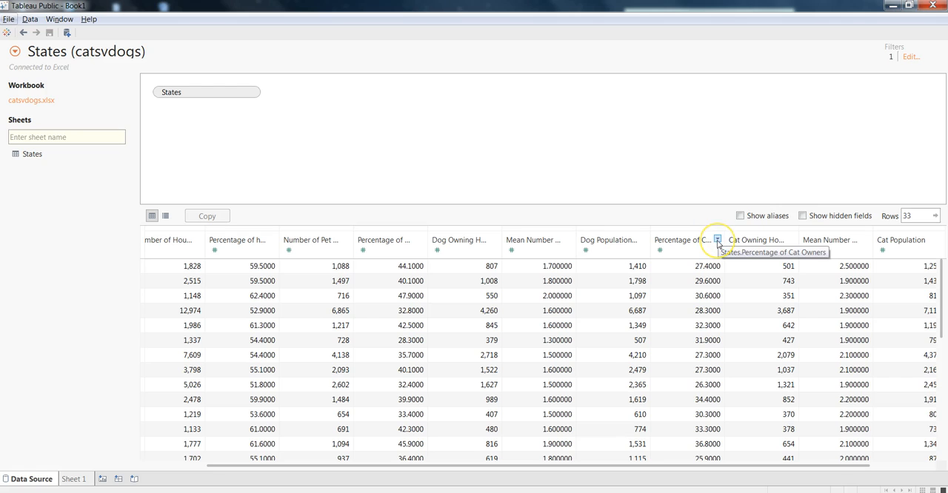
Step: Rename the Percentage of Cat Owners field to '% of Cat Owners'
left_click(716, 240)
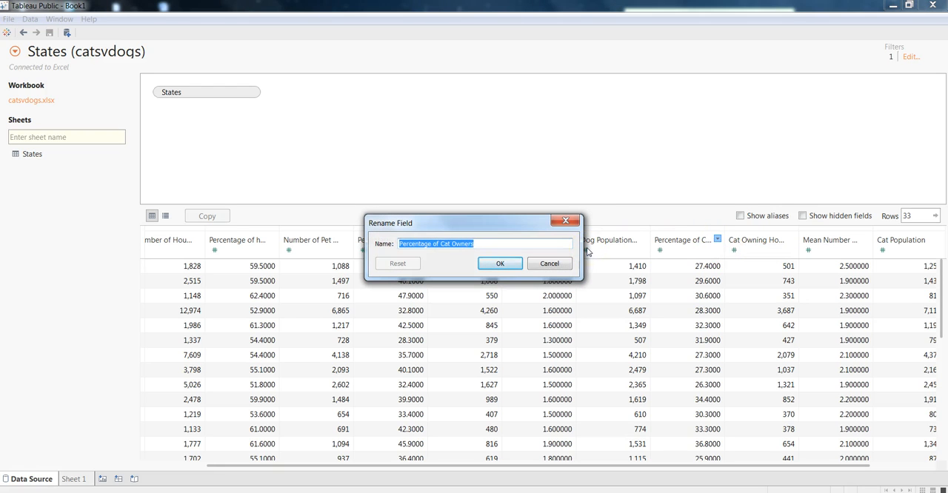
type("% of Cat")
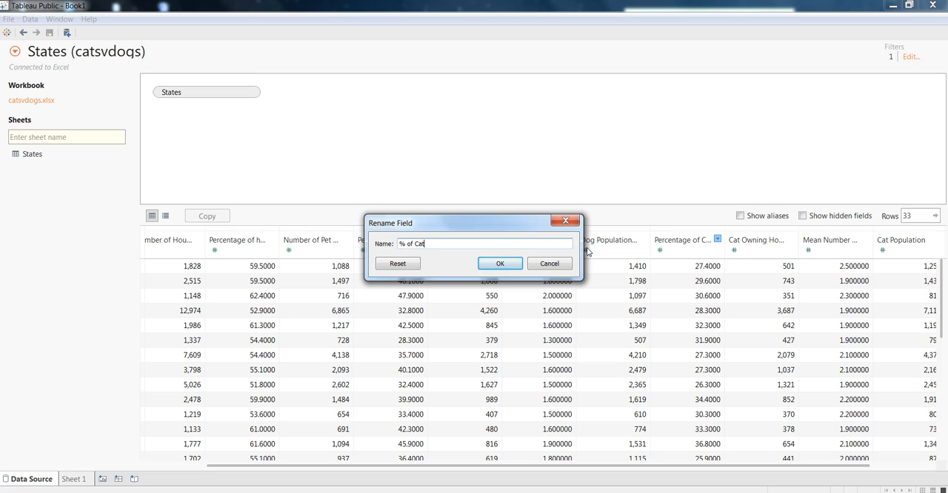
type("Owners")
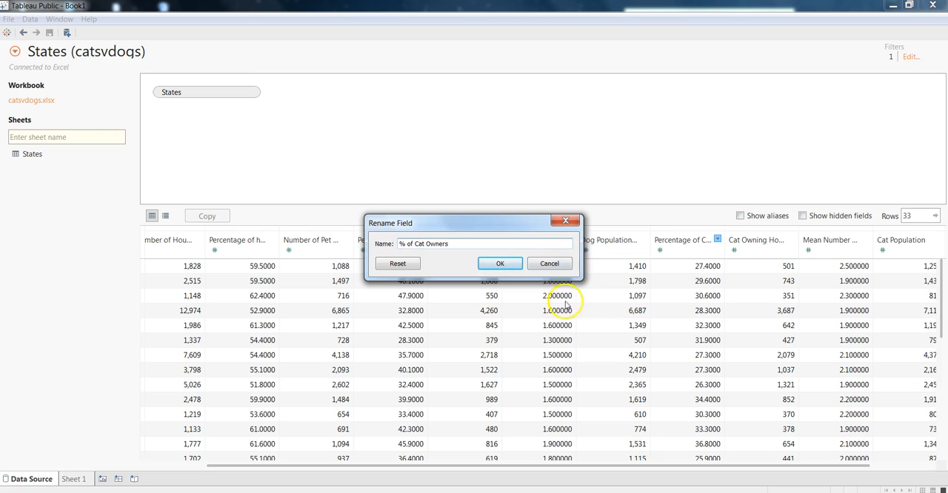
left_click(498, 262)
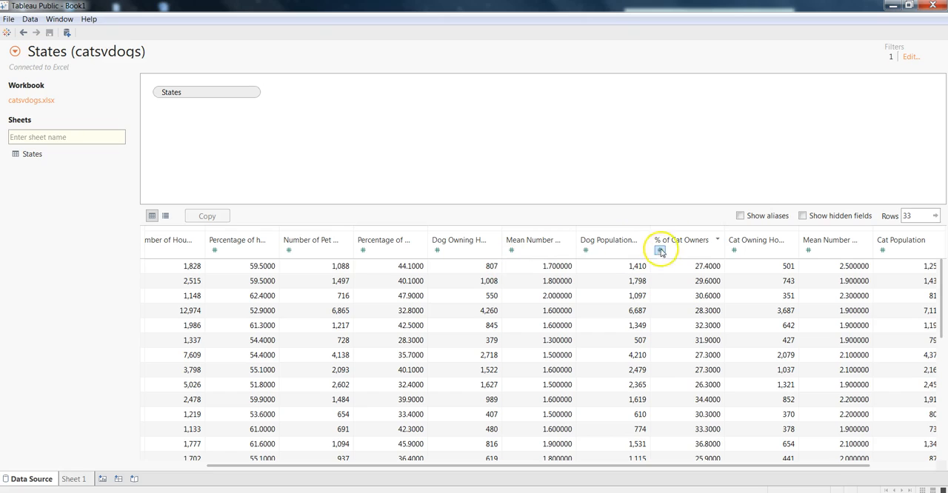
mouse_move(660, 249)
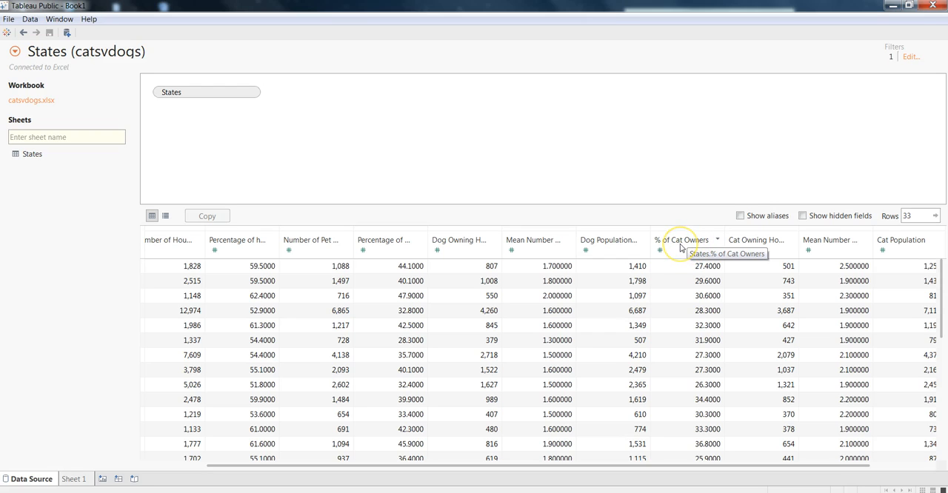
mouse_move(191, 215)
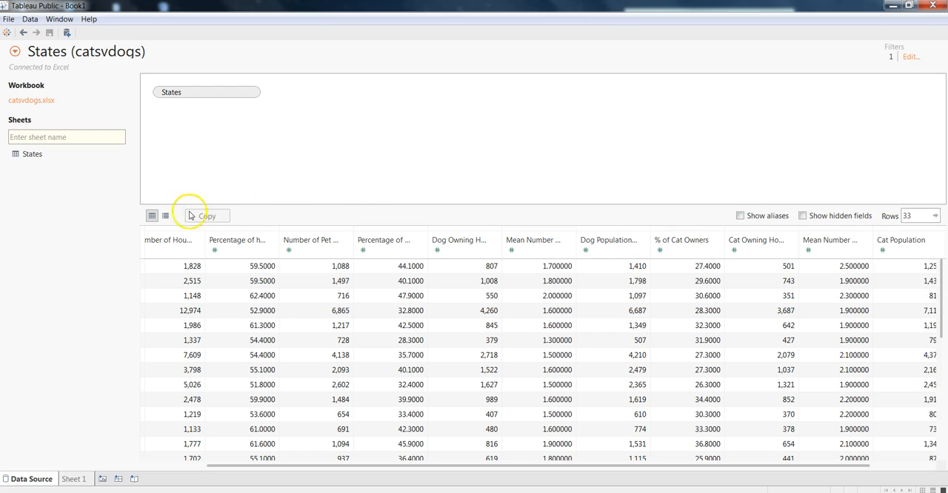
Step: Show the fields as a list with tables and remote names, including hidden fields
left_click(165, 215)
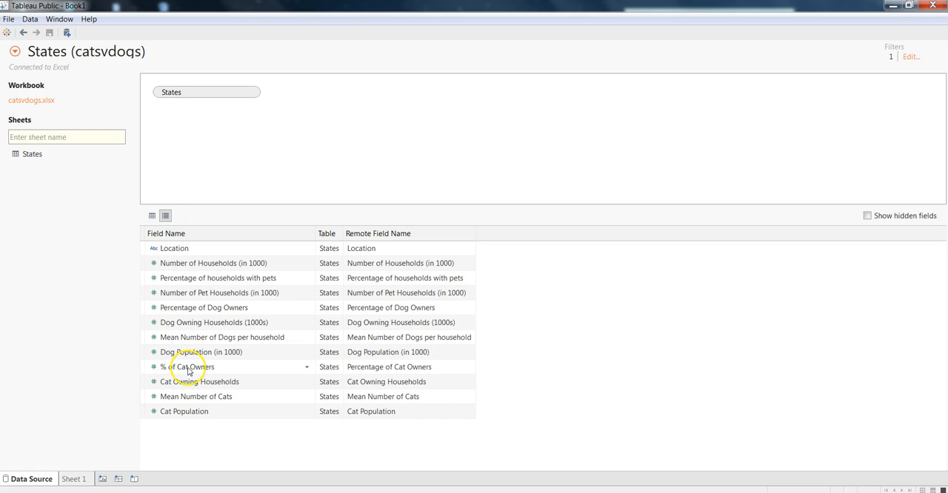
mouse_move(401, 358)
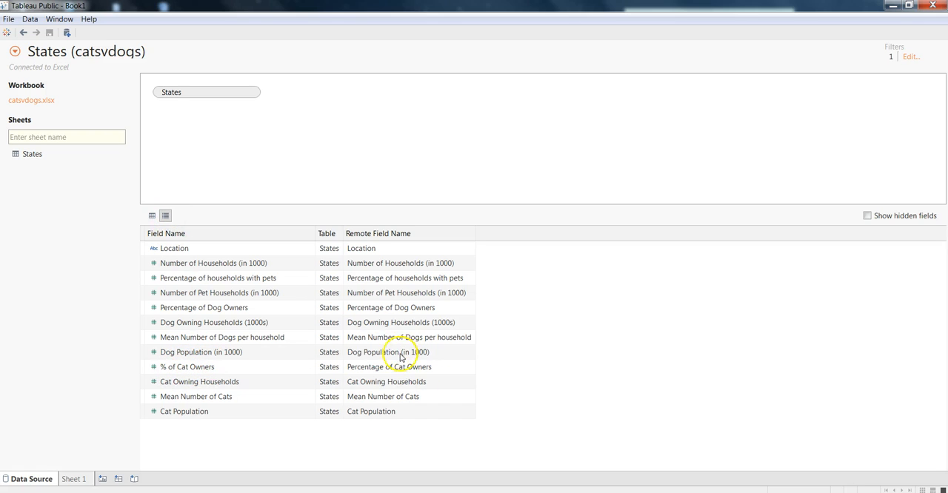
mouse_move(396, 372)
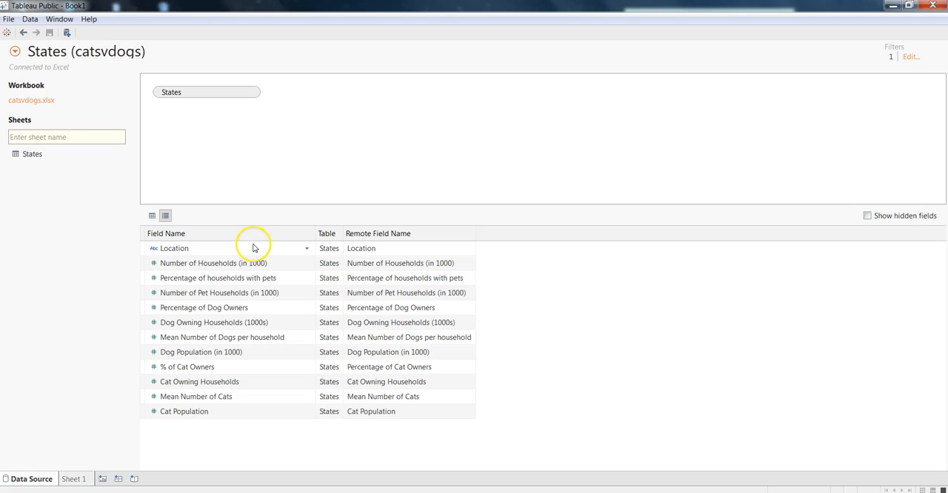
left_click(867, 215)
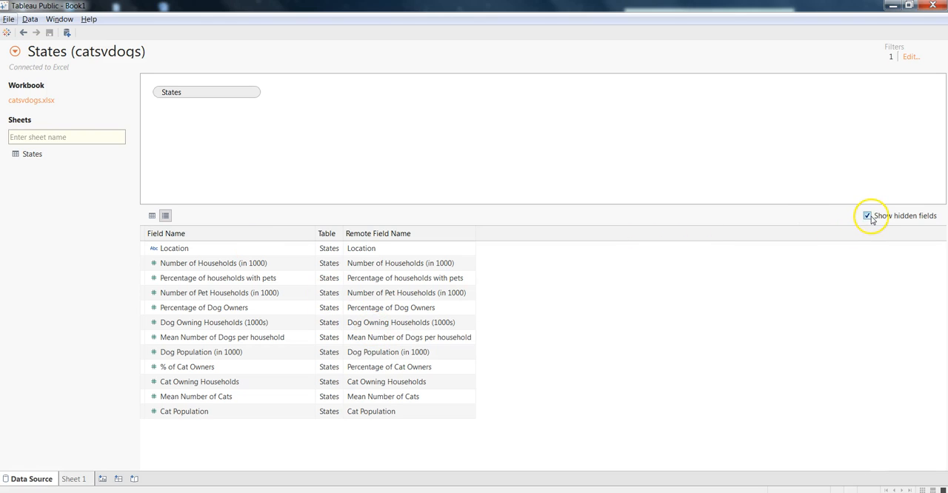
left_click(866, 215)
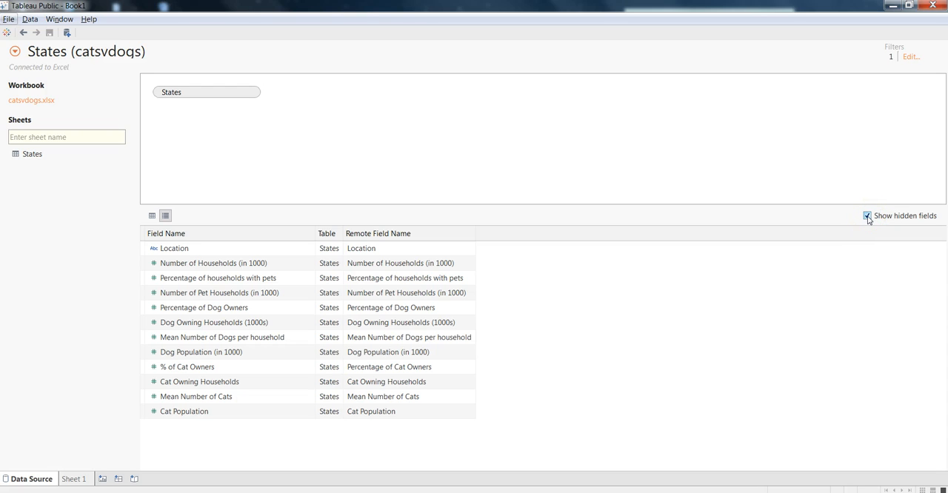
left_click(151, 216)
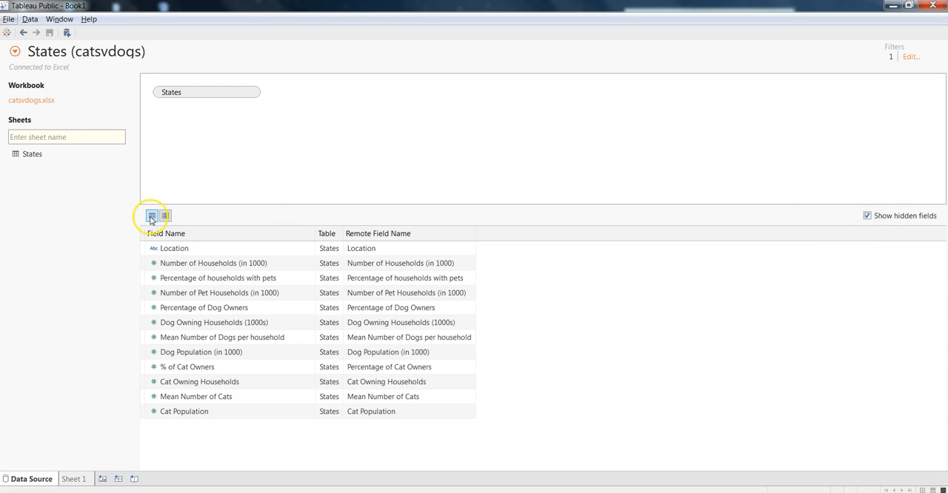
Step: Return to the data grid and open the Dog Owning Households column menu
left_click(152, 216)
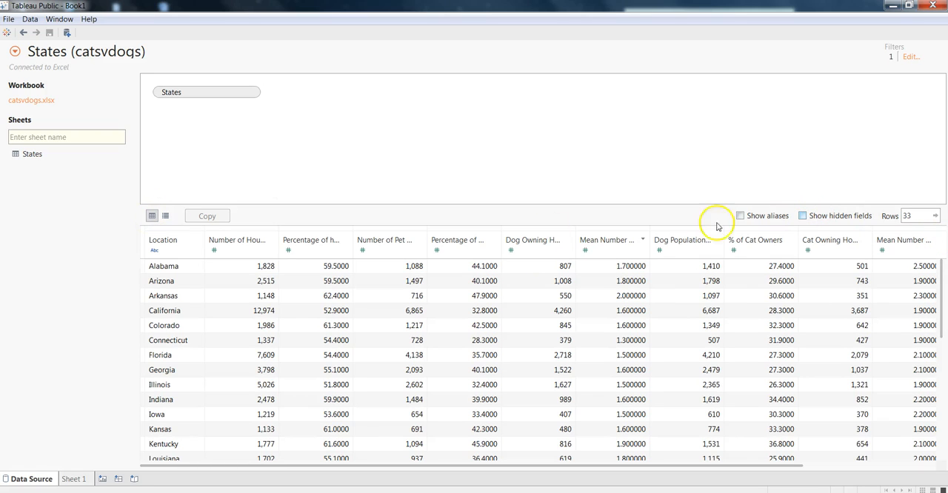
left_click(569, 242)
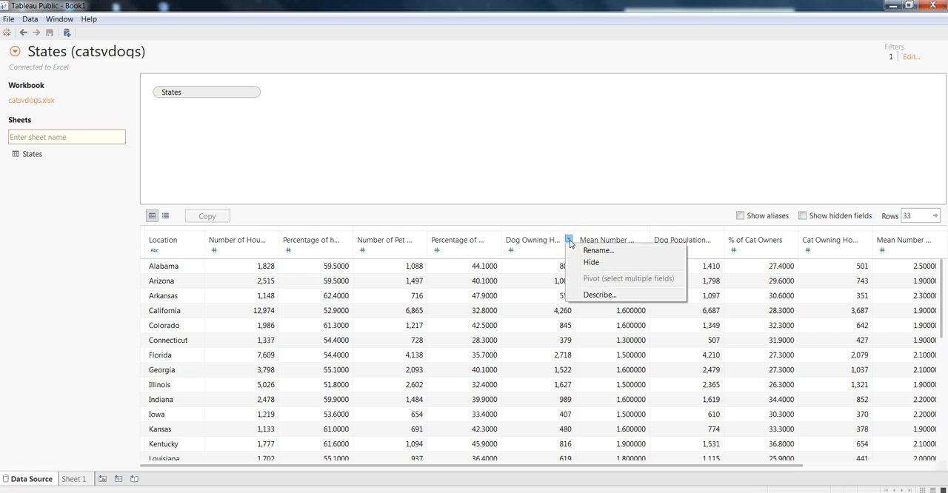
mouse_move(585, 262)
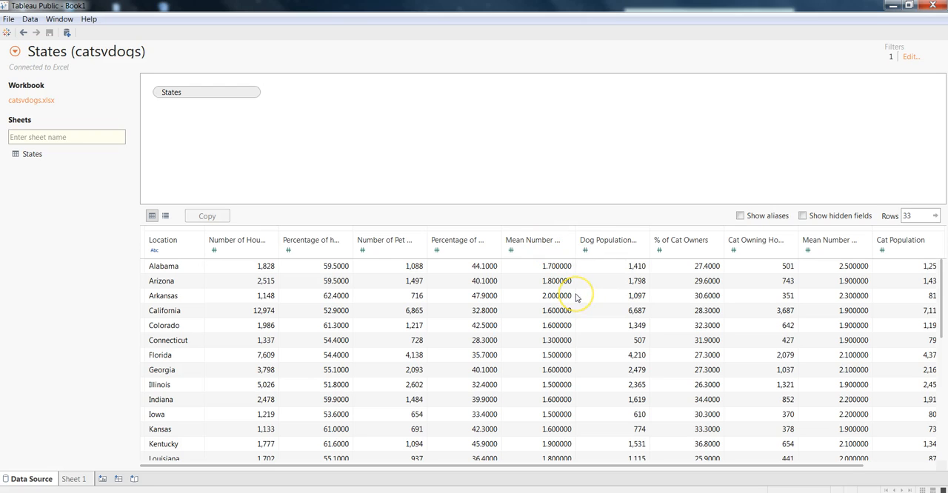
mouse_move(755, 249)
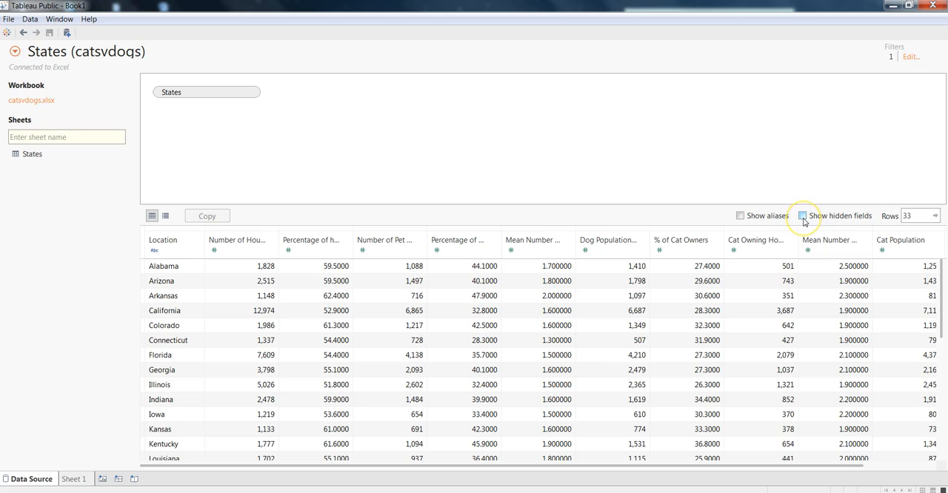
Step: Turn on Show hidden fields so Dog Owning Households reappears greyed out
left_click(802, 215)
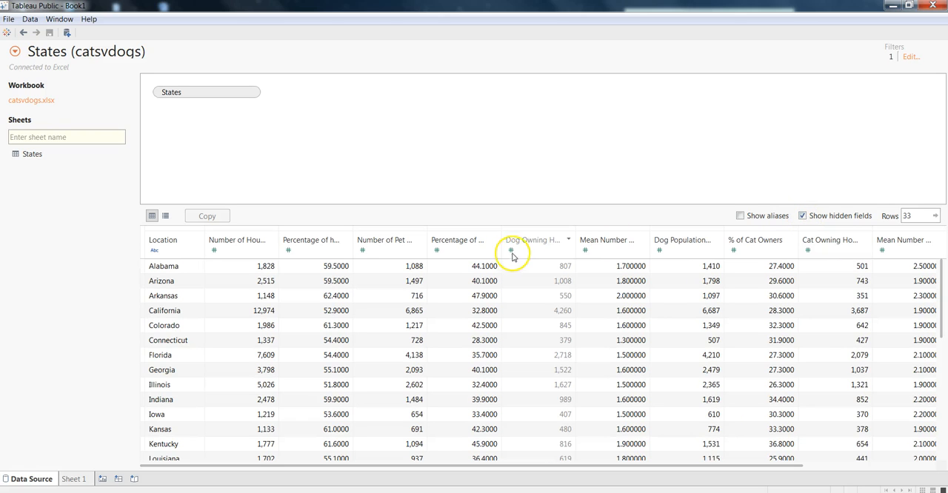
mouse_move(532, 244)
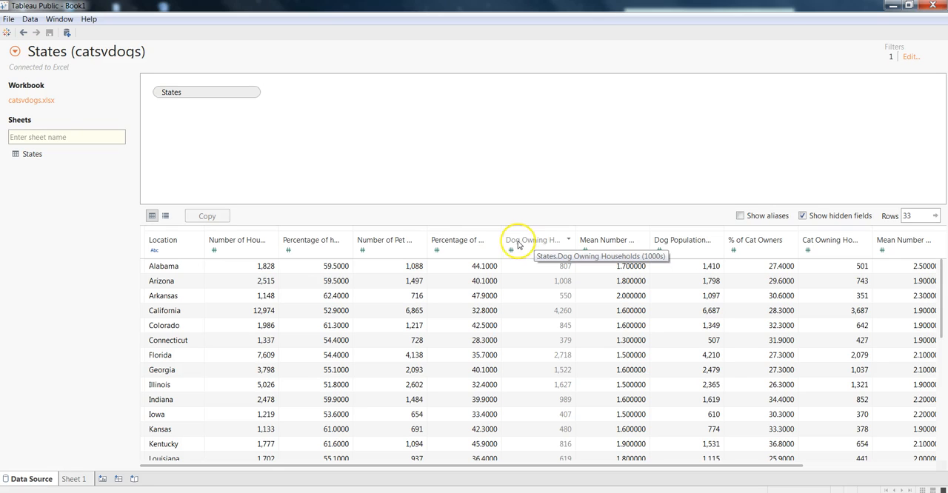
mouse_move(535, 246)
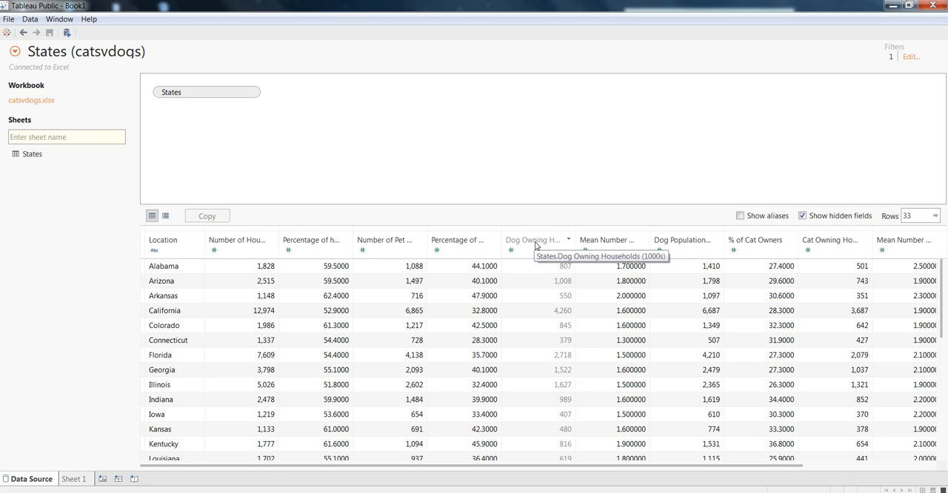
left_click(802, 215)
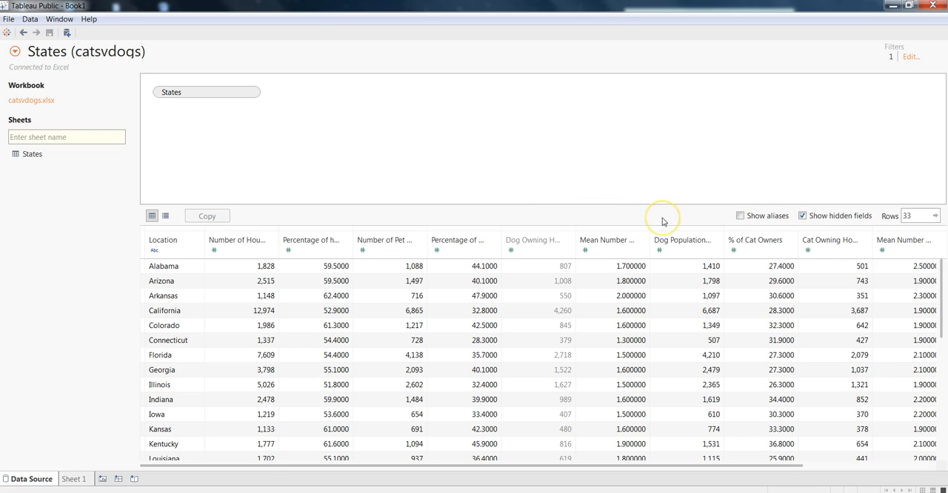
mouse_move(537, 243)
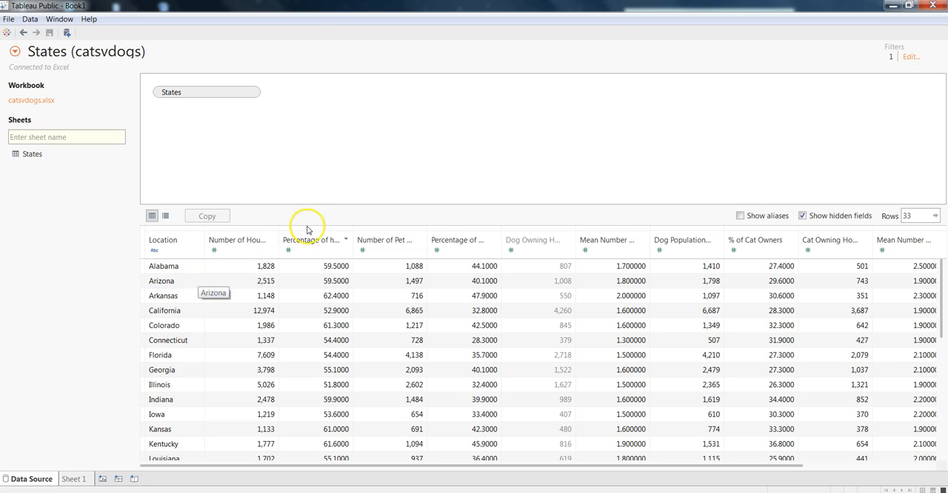
mouse_move(311, 239)
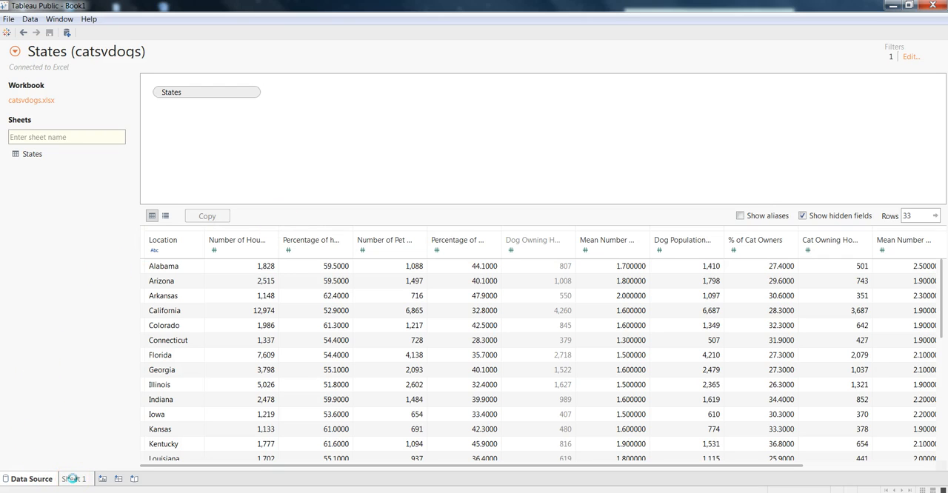
Step: Switch to the Sheet 1 worksheet to view the catsvdogs dimensions and measures
left_click(75, 478)
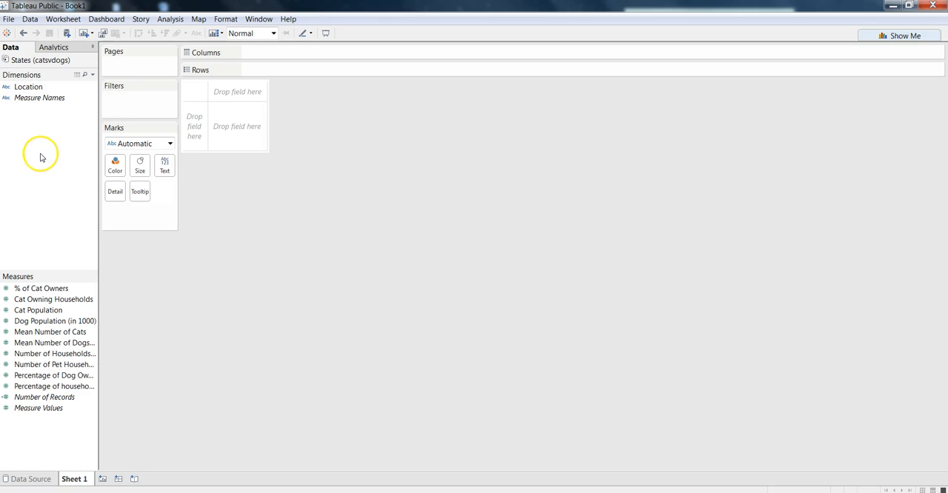
mouse_move(41, 265)
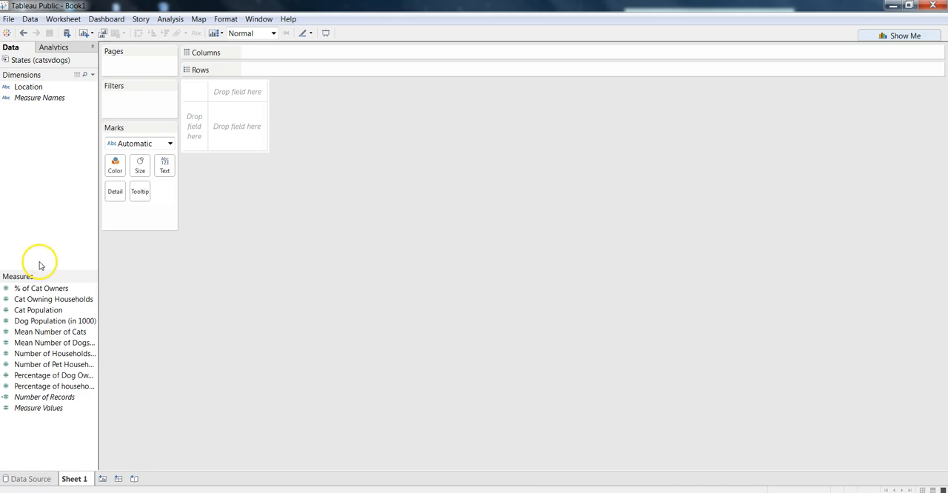
left_click(53, 364)
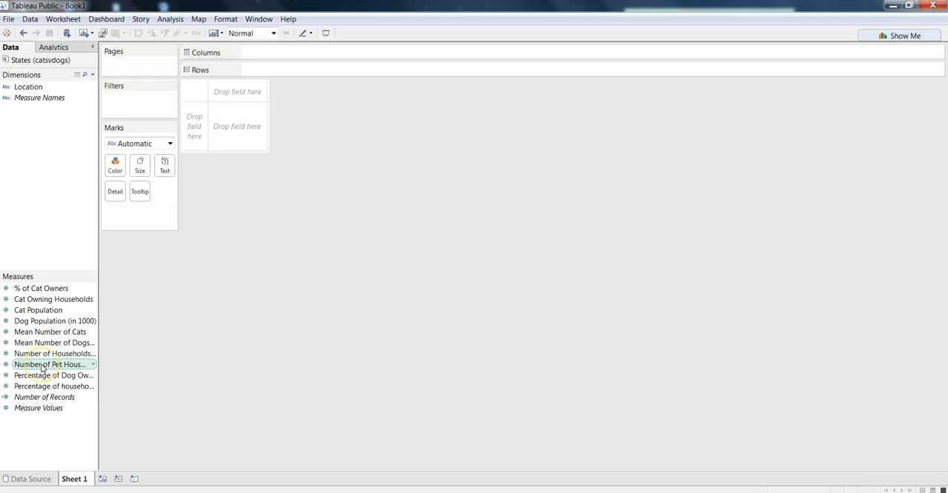
mouse_move(50, 363)
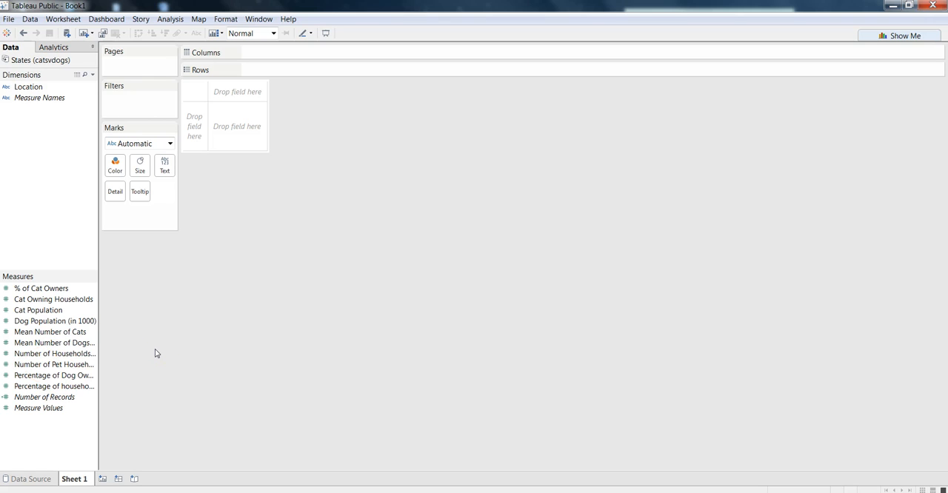
mouse_move(45, 171)
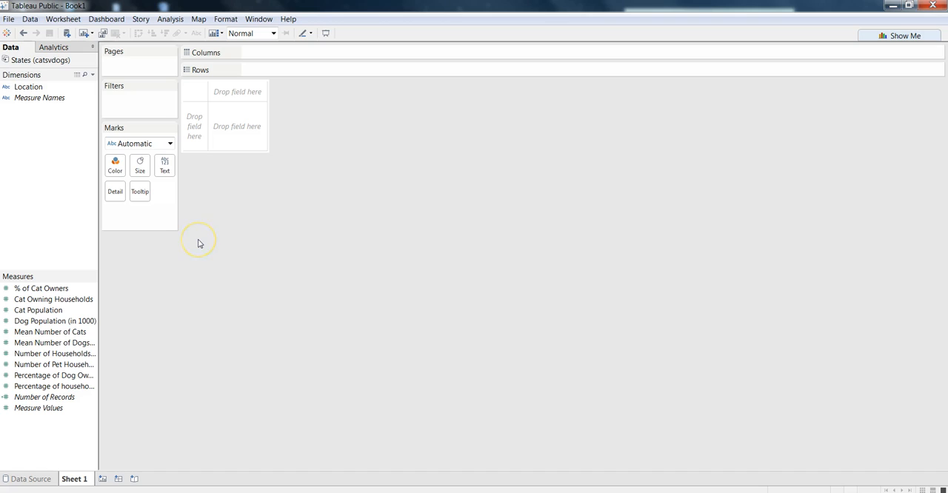
mouse_move(199, 254)
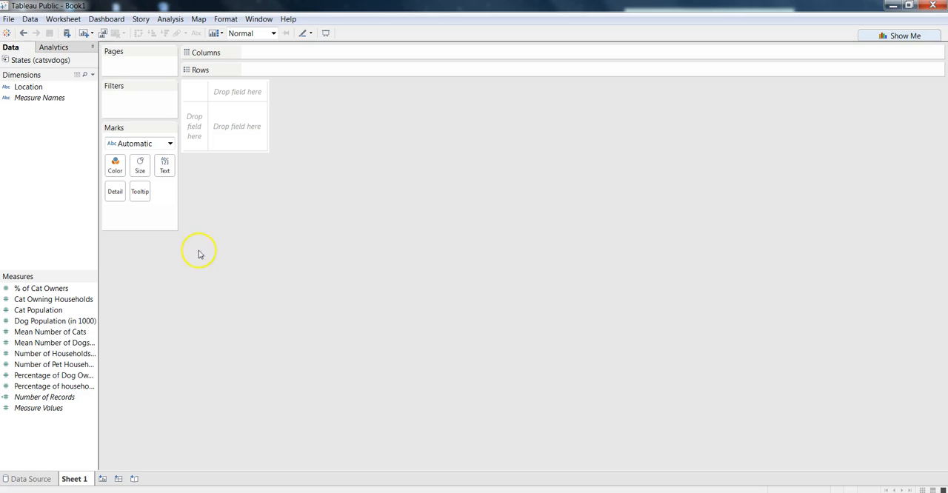